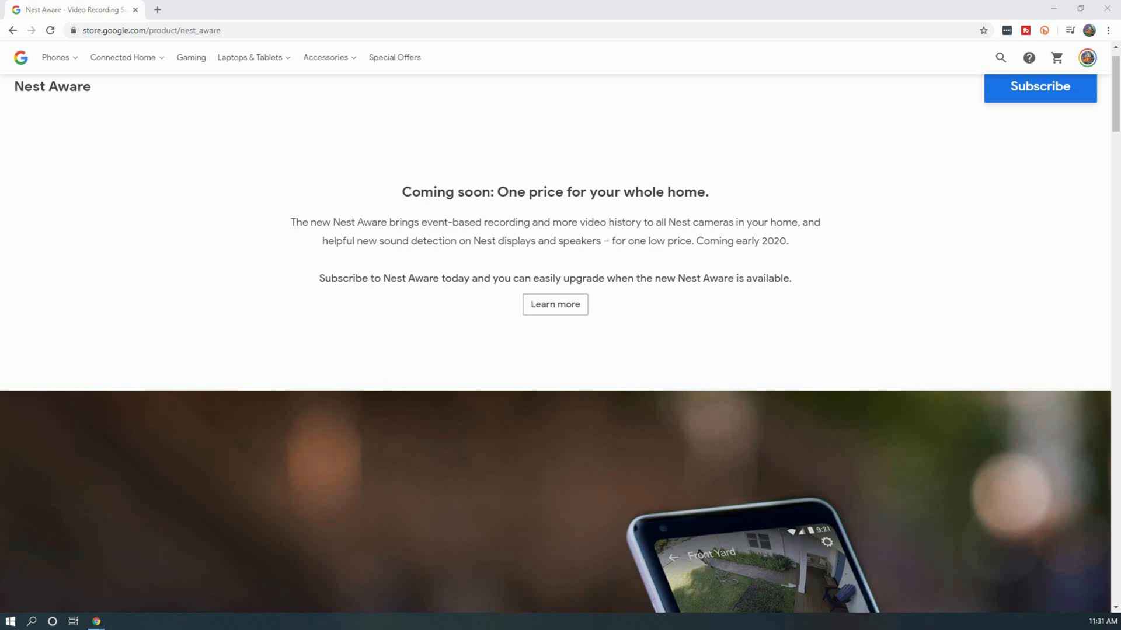
pyautogui.moveTo(25, 213)
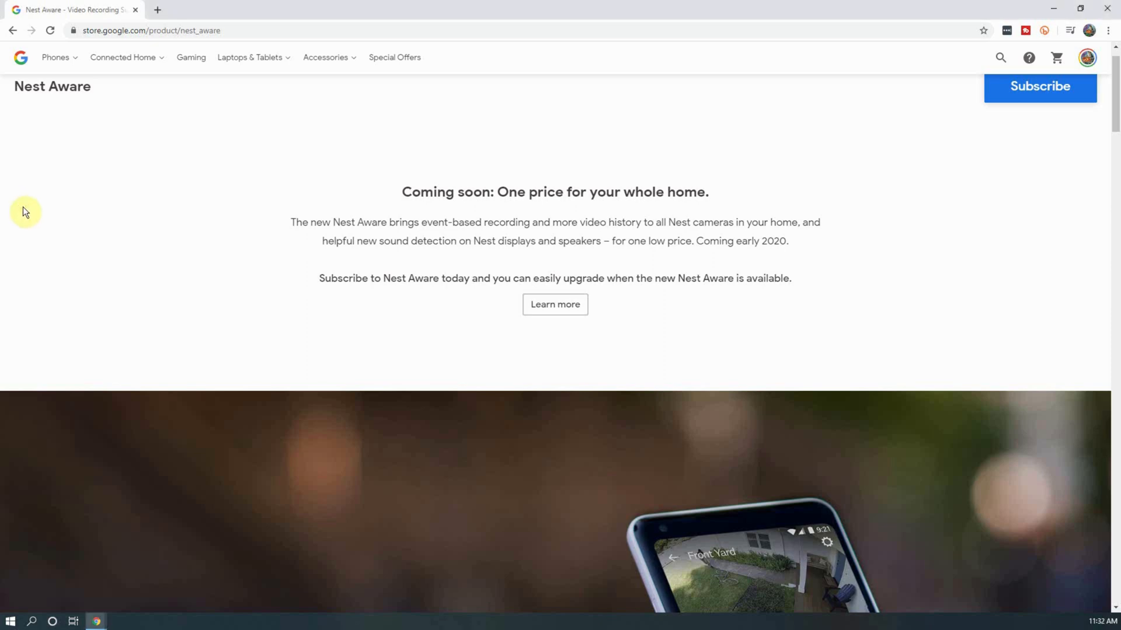
# Bring the 'A subscription in three sizes' Nest Aware section with monthly prices into view.
pyautogui.scroll(-3)
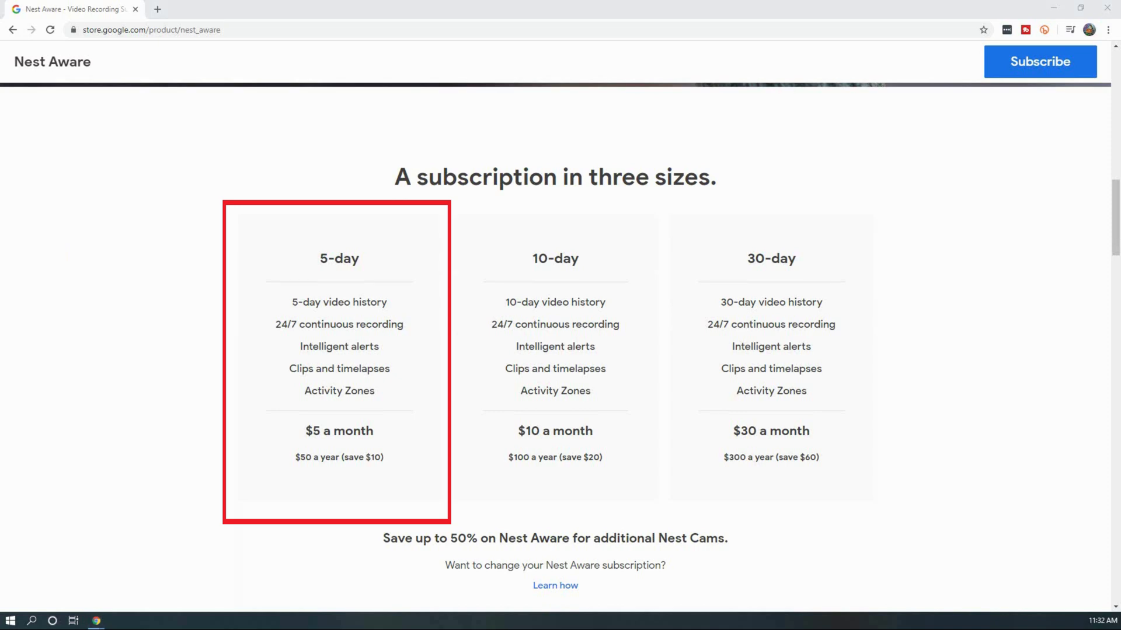
pyautogui.click(554, 357)
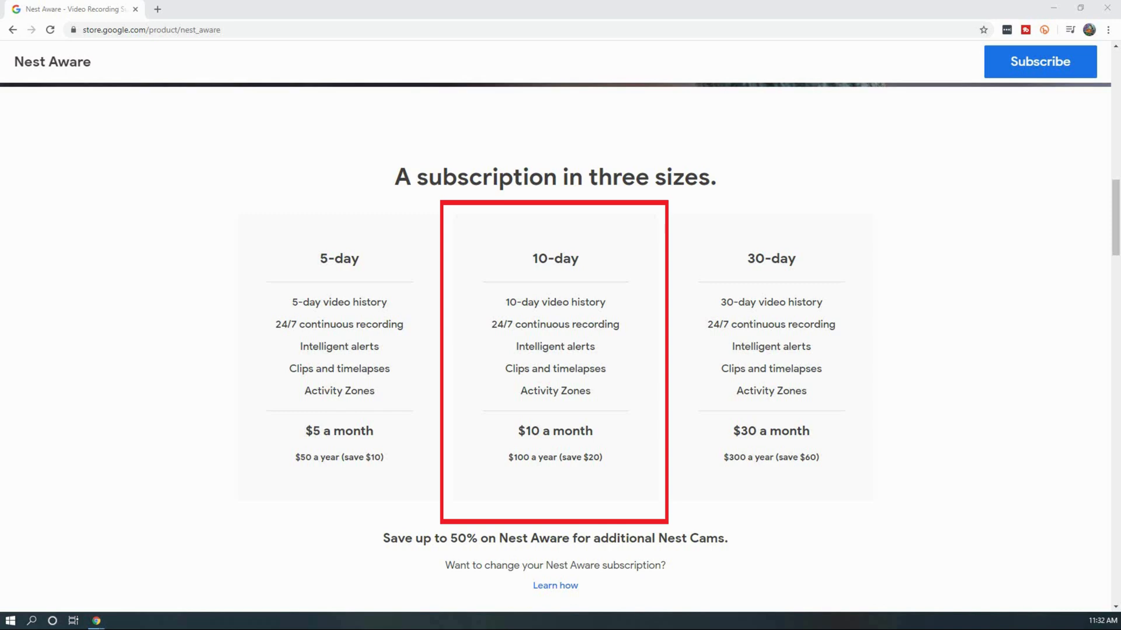
pyautogui.click(771, 358)
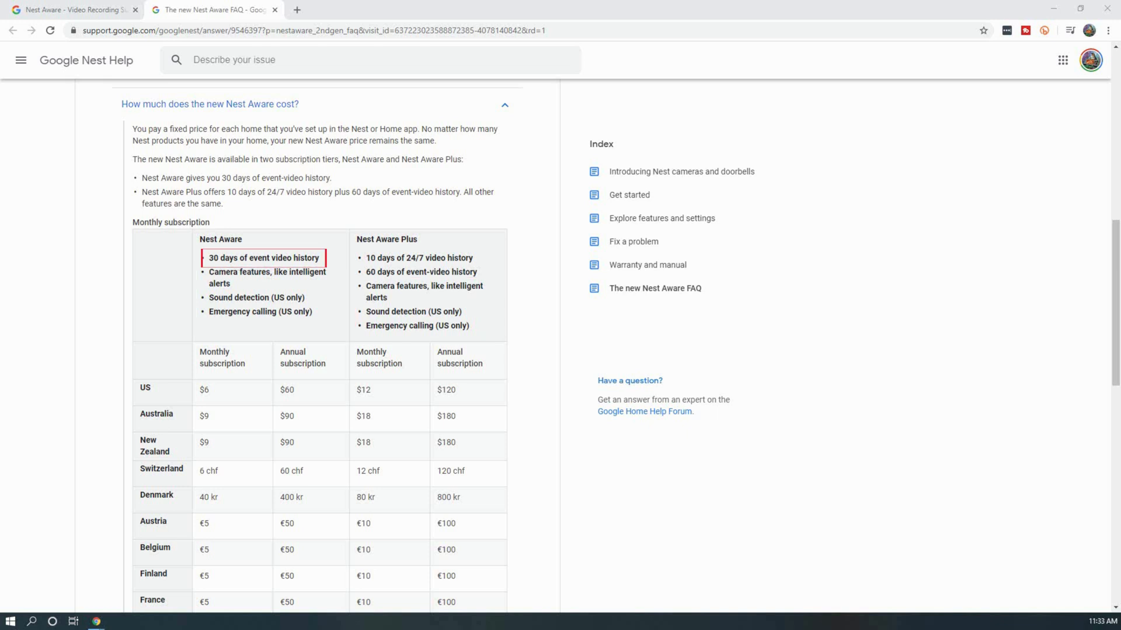
# Open the Nest Aware FAQ article with the new tier prices by country.
pyautogui.click(263, 257)
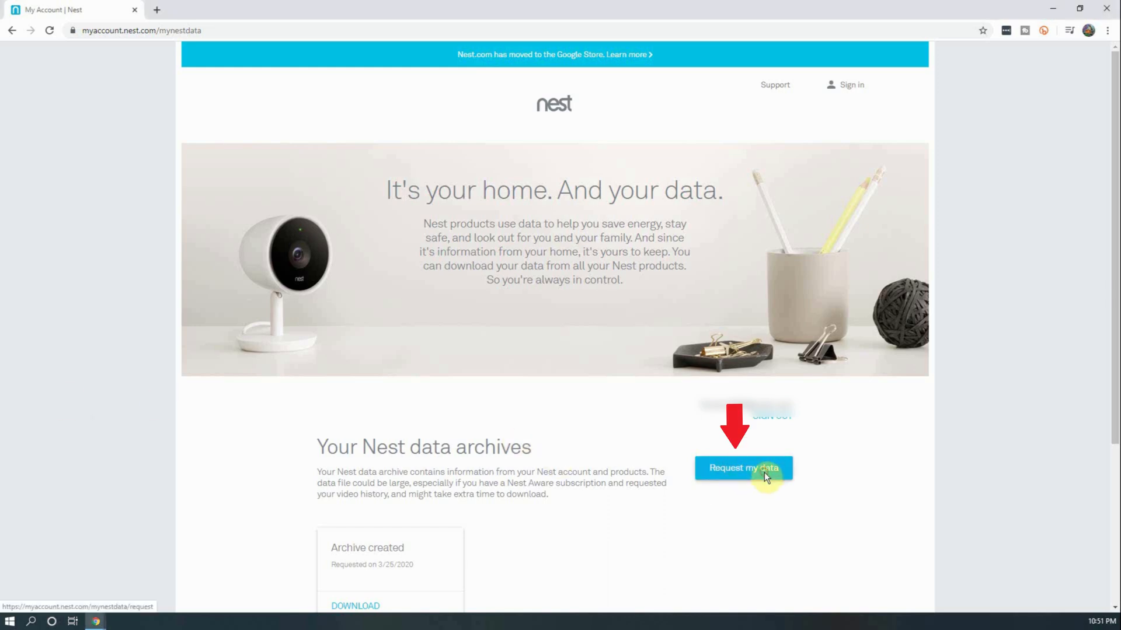
# Create a new archive with all Nest data and 30 days of video history, then return to All requests.
pyautogui.click(743, 468)
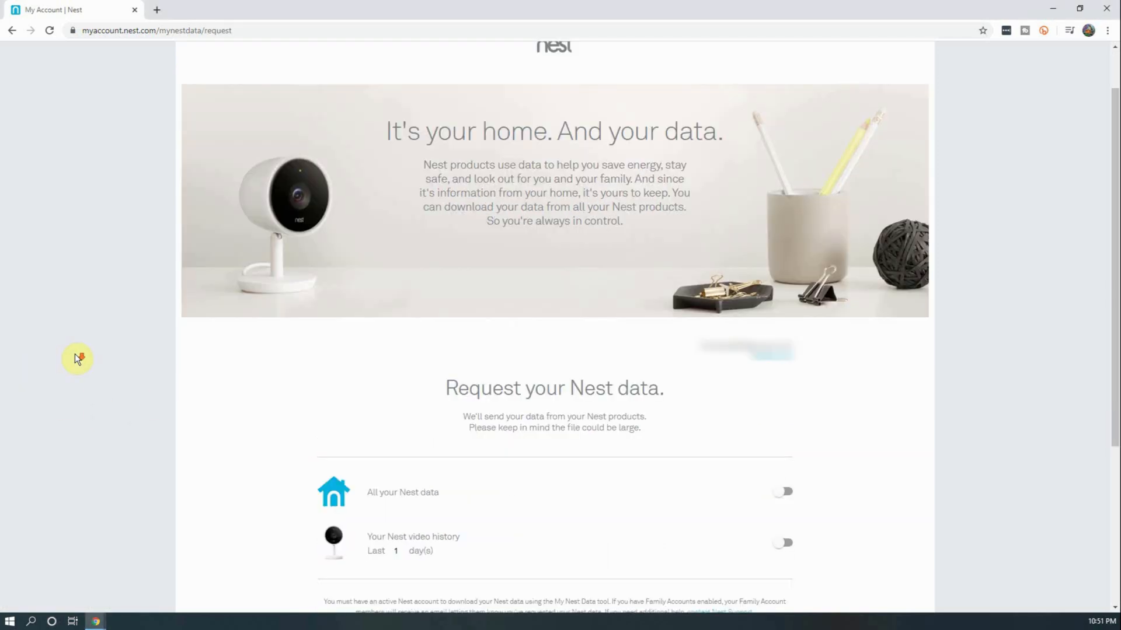
pyautogui.scroll(-3)
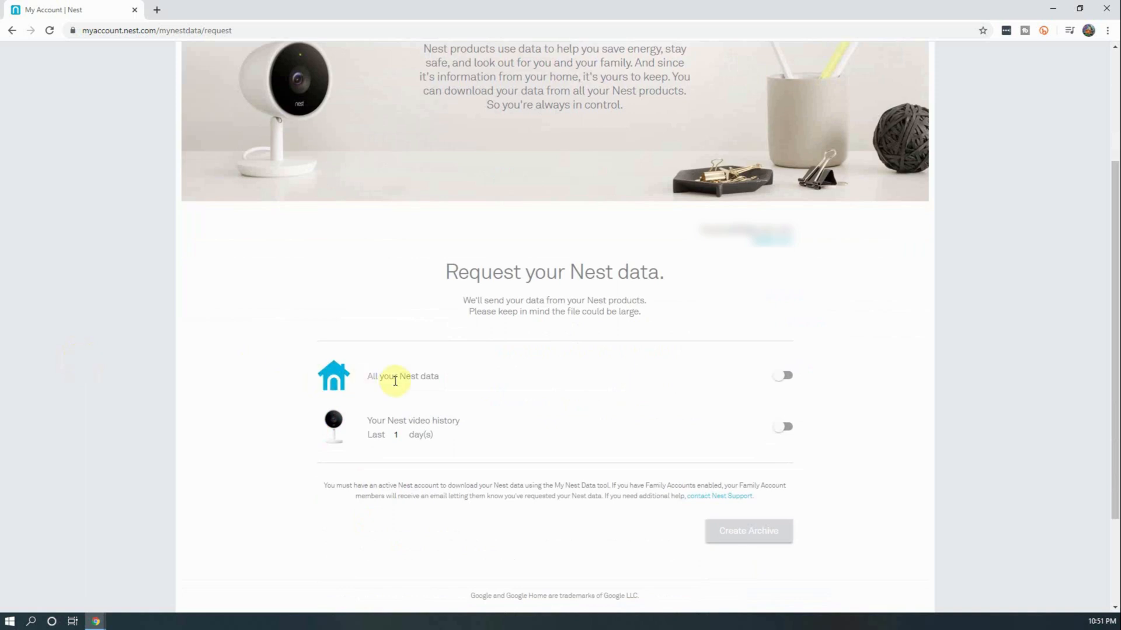
pyautogui.click(782, 376)
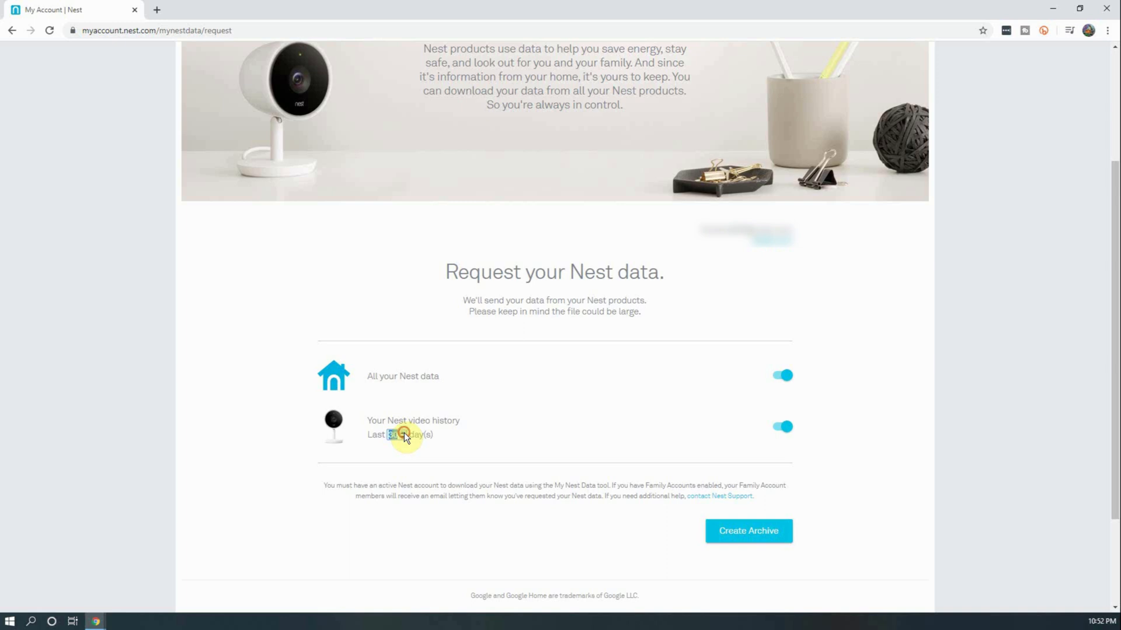
pyautogui.moveTo(58, 386)
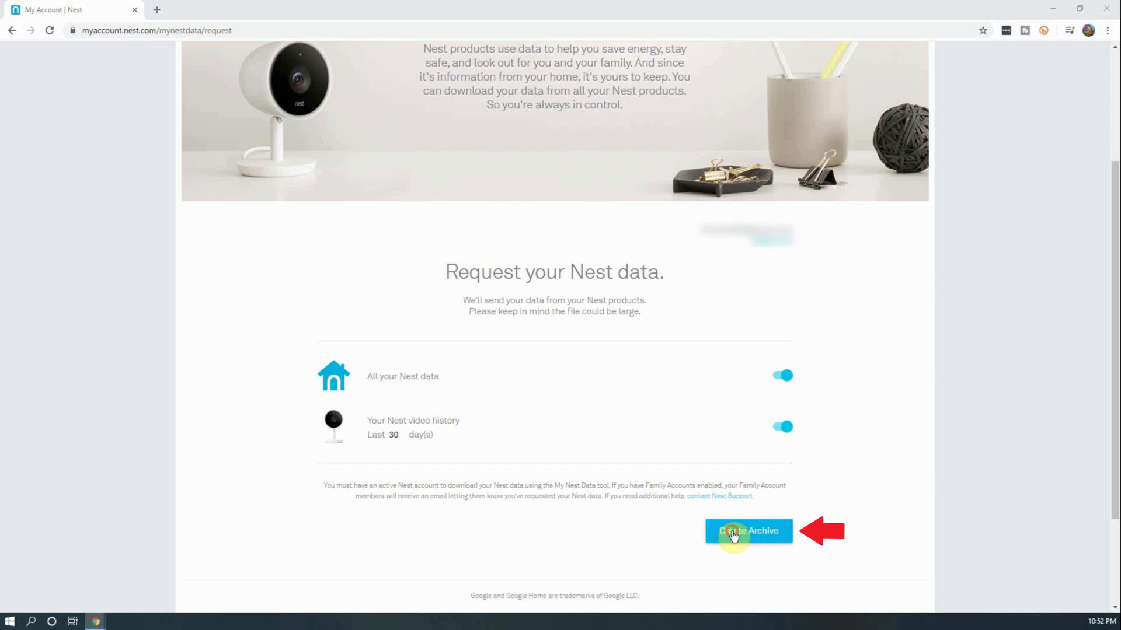
pyautogui.click(748, 531)
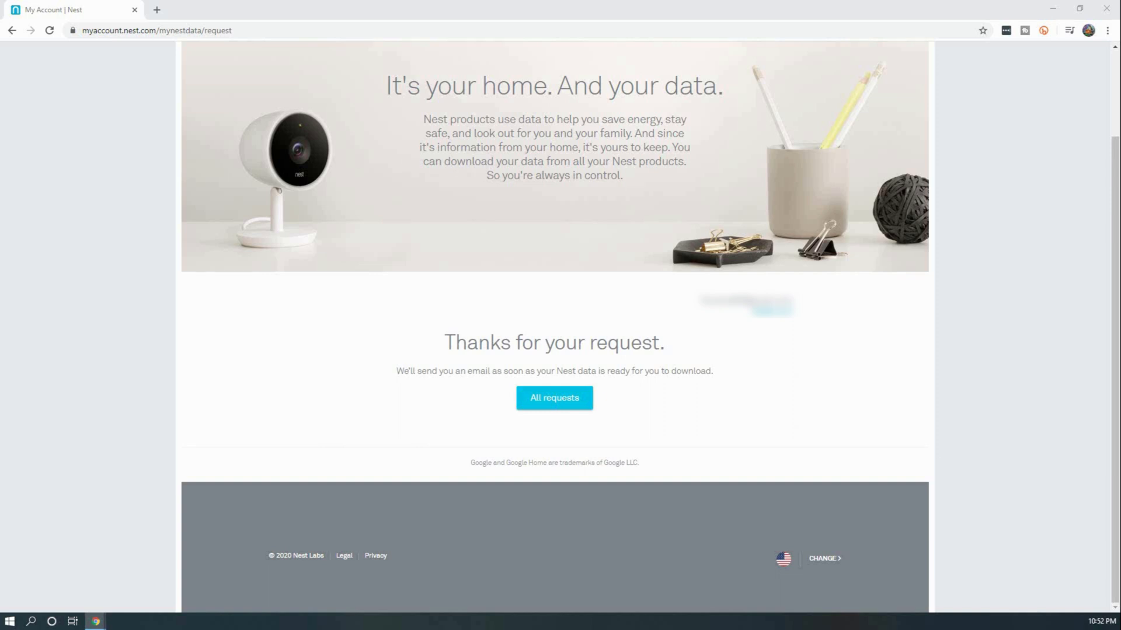
pyautogui.click(554, 397)
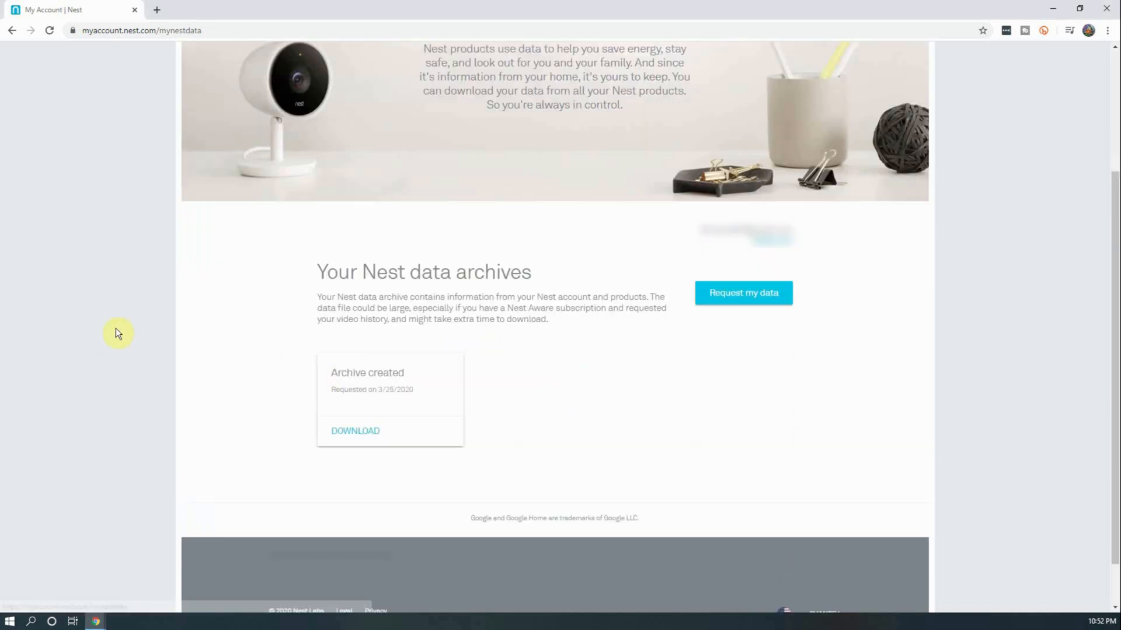
pyautogui.click(743, 293)
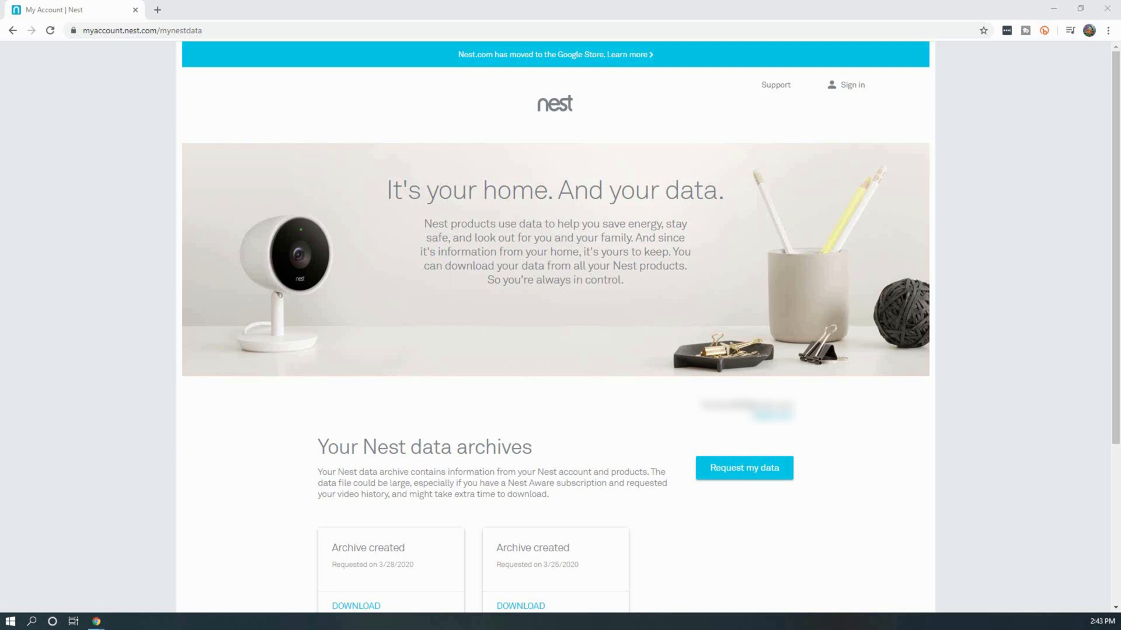
# Download Part 1 of 28 of the 3/28/2020 Nest data archive.
pyautogui.scroll(-3)
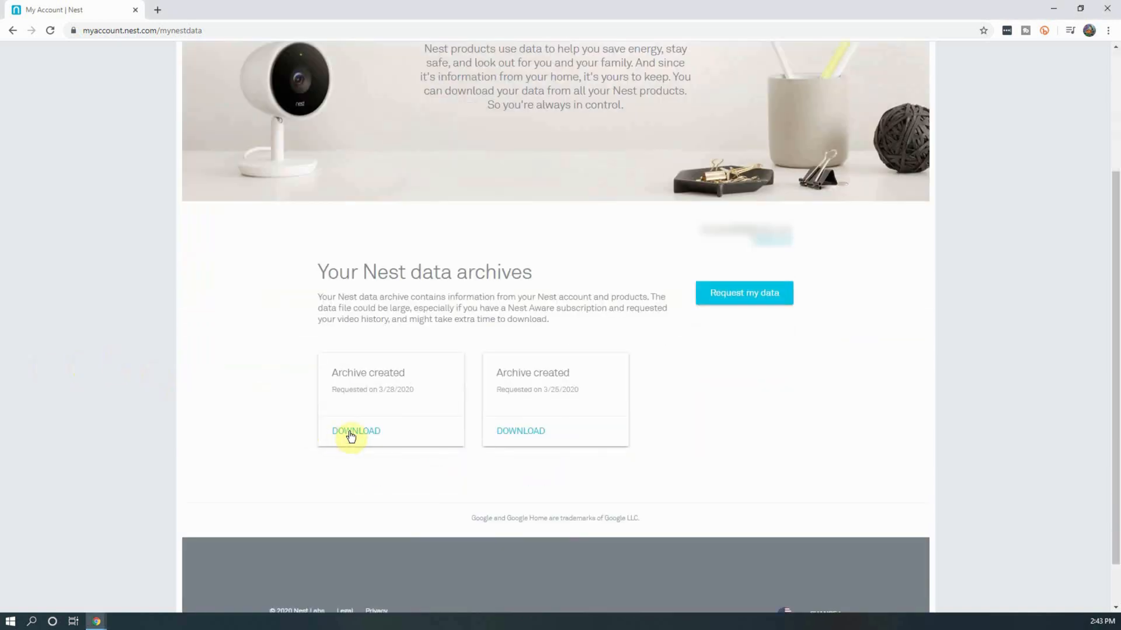
pyautogui.click(355, 431)
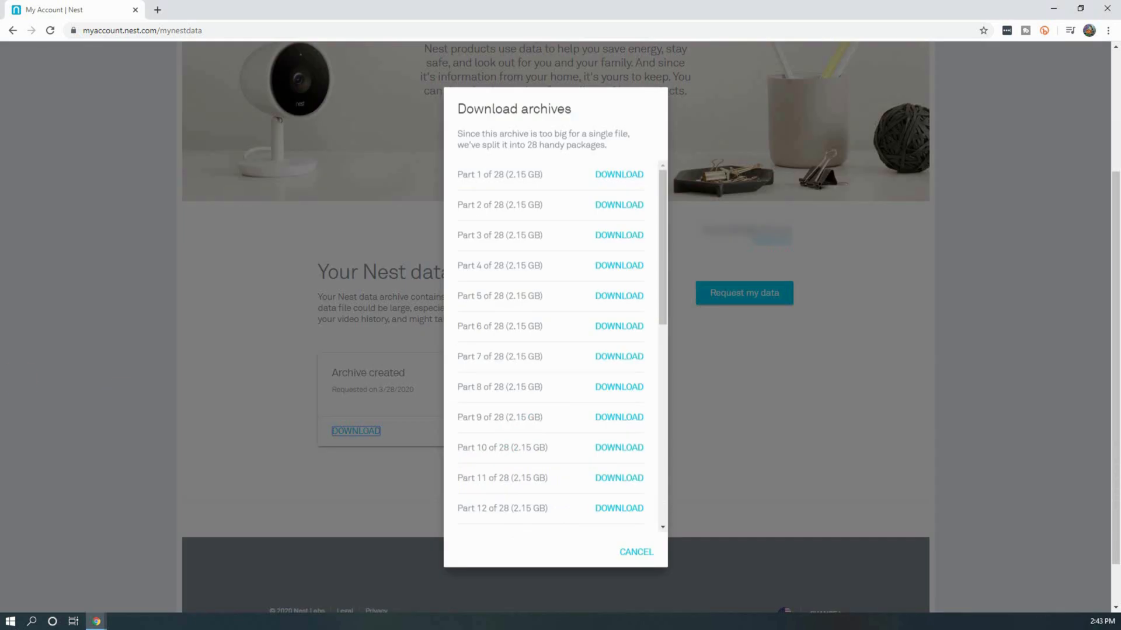
pyautogui.moveTo(683, 263)
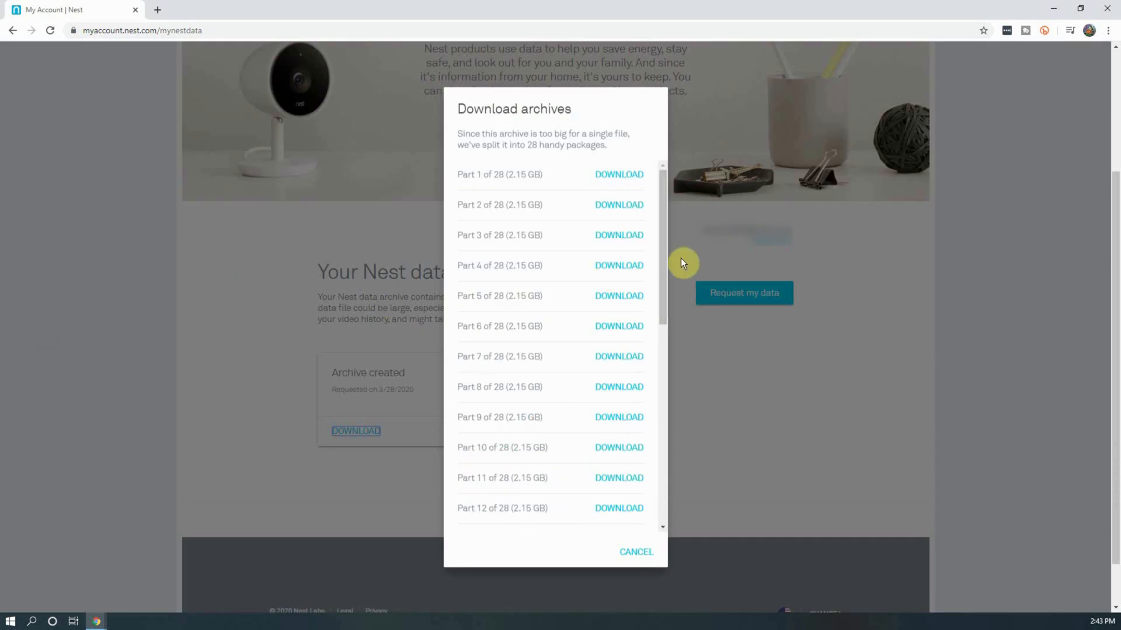
pyautogui.scroll(-3)
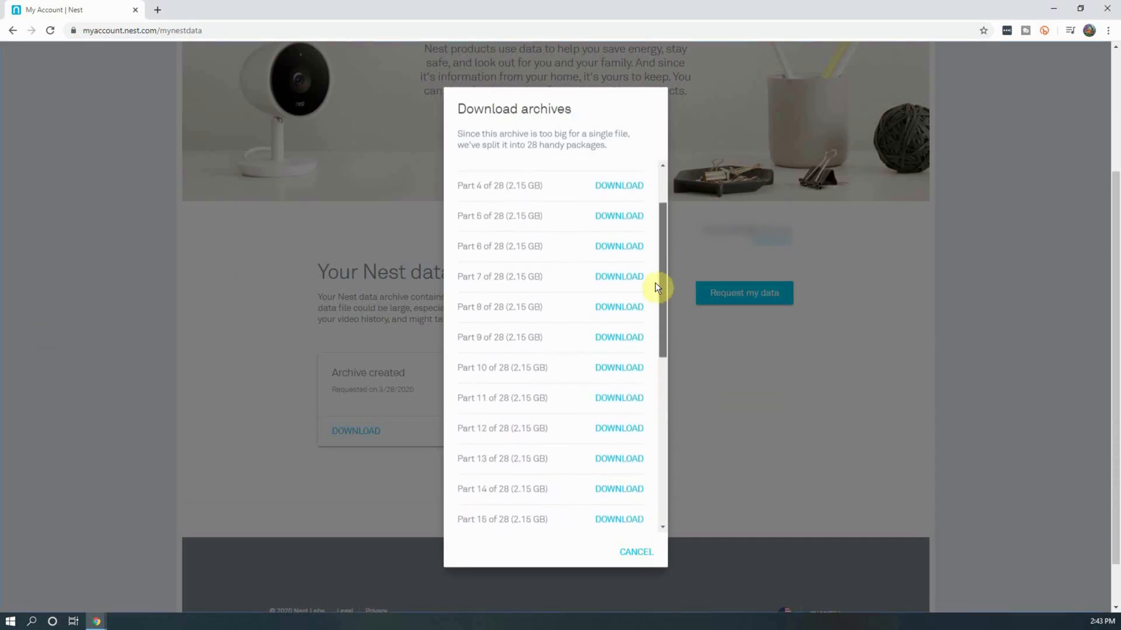
pyautogui.scroll(3)
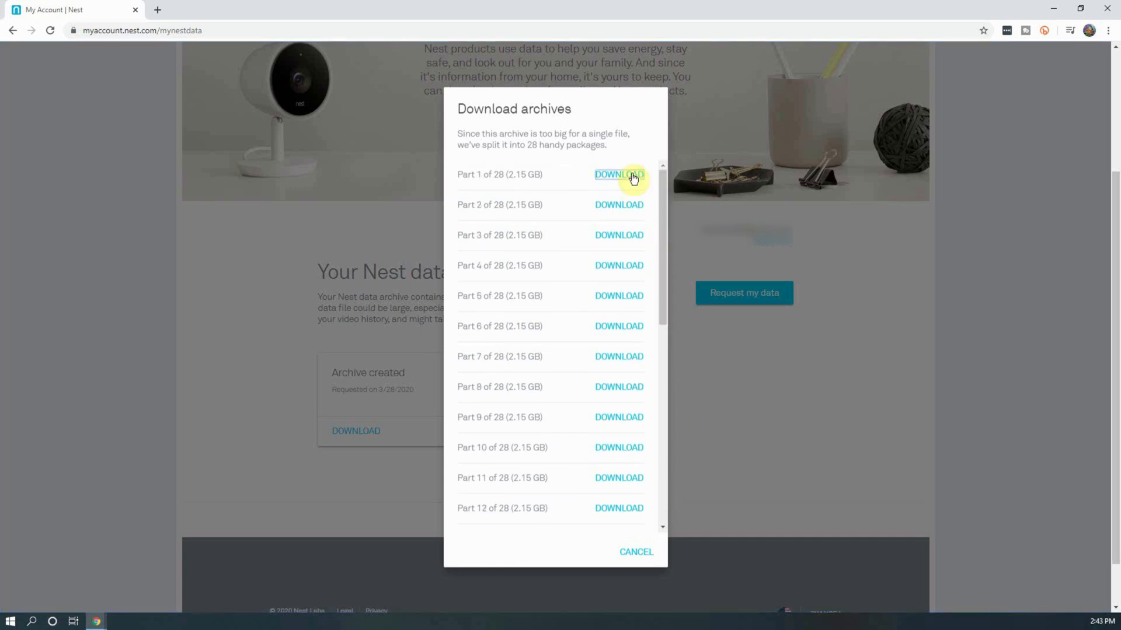
pyautogui.click(619, 173)
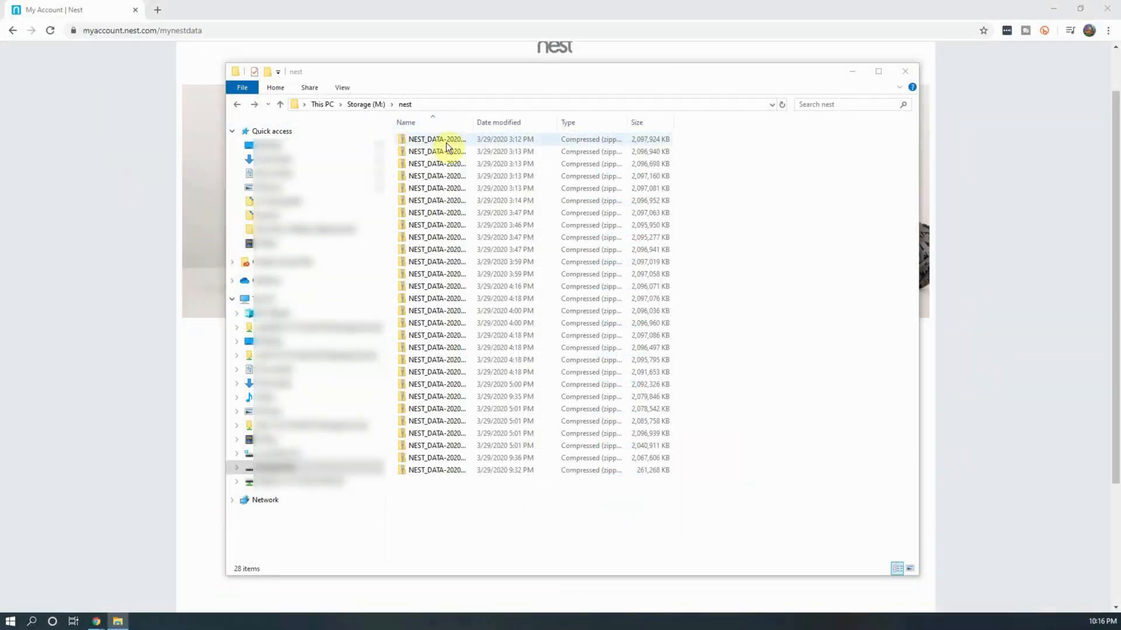
# Open the first downloaded zip part and browse into its NEST_DATA folder.
pyautogui.doubleClick(437, 139)
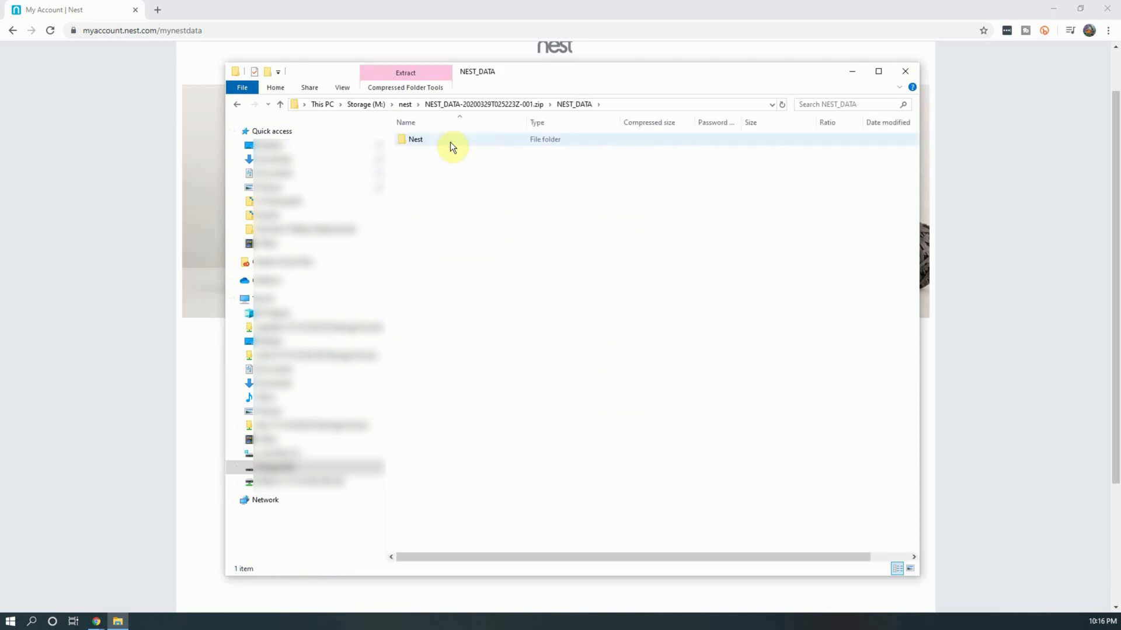
pyautogui.doubleClick(415, 139)
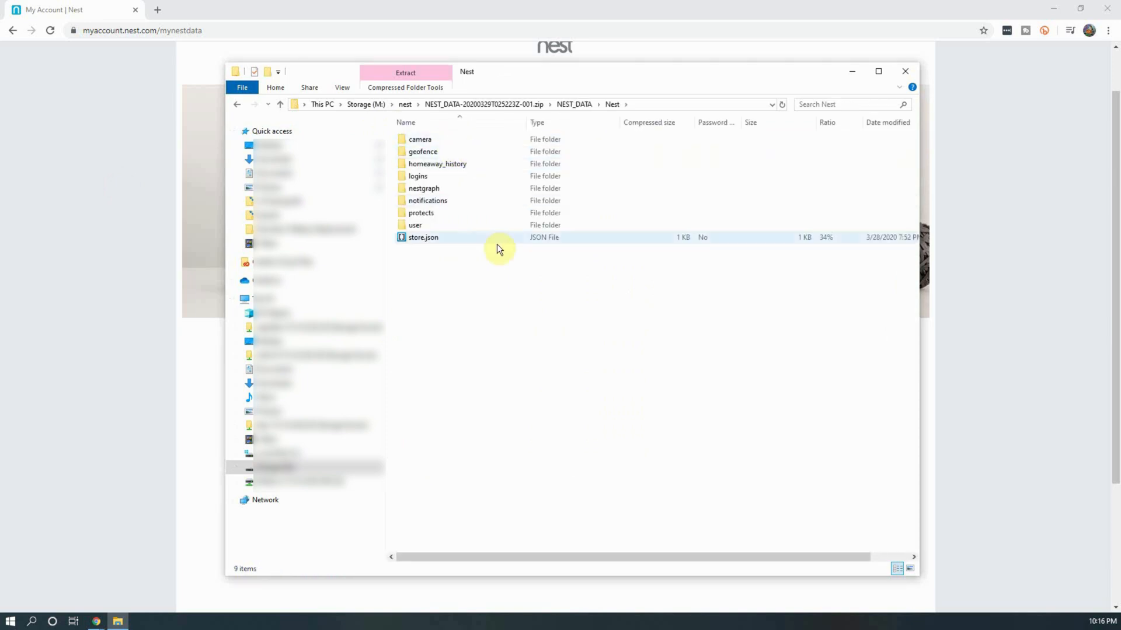
pyautogui.click(498, 256)
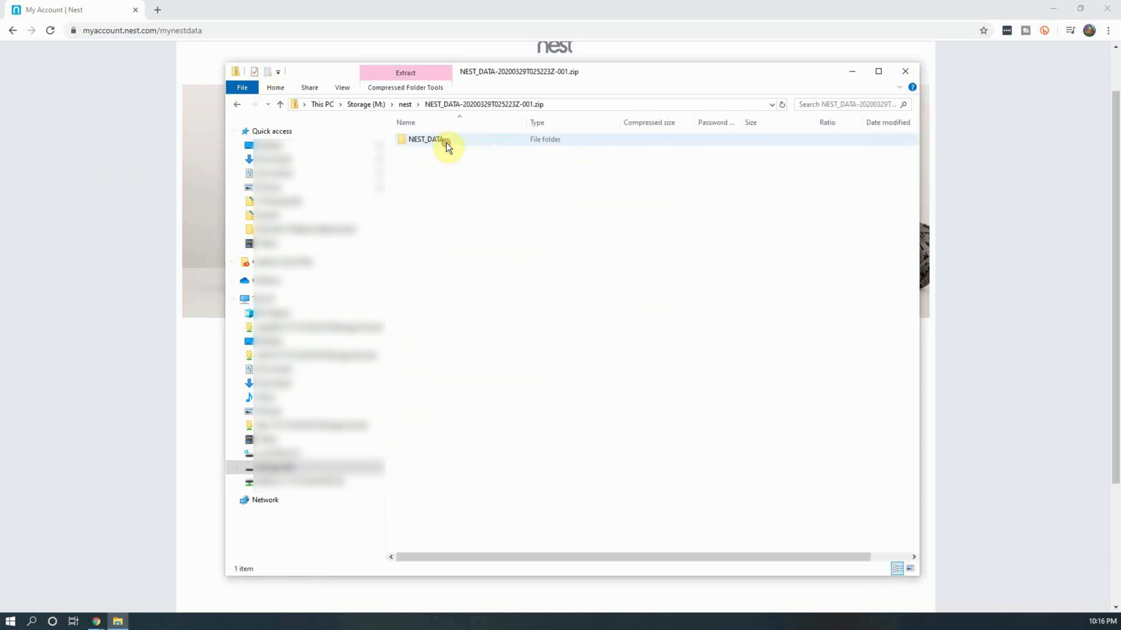
pyautogui.doubleClick(425, 139)
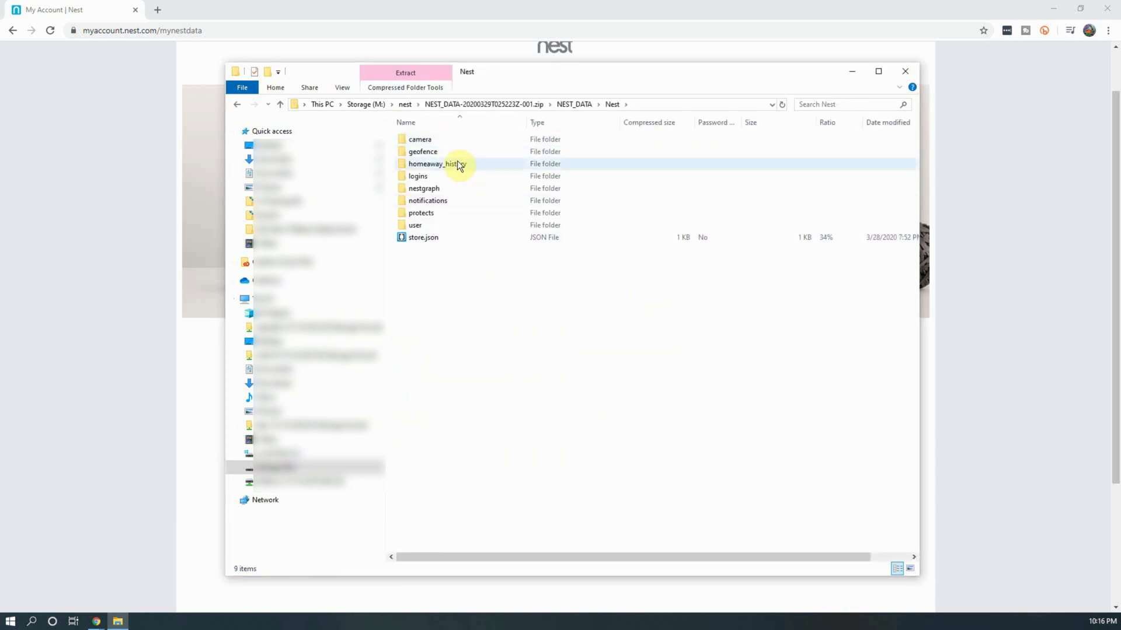
# View the camera clips folder with its JPG and MP4 files, then close the archive window.
pyautogui.doubleClick(420, 139)
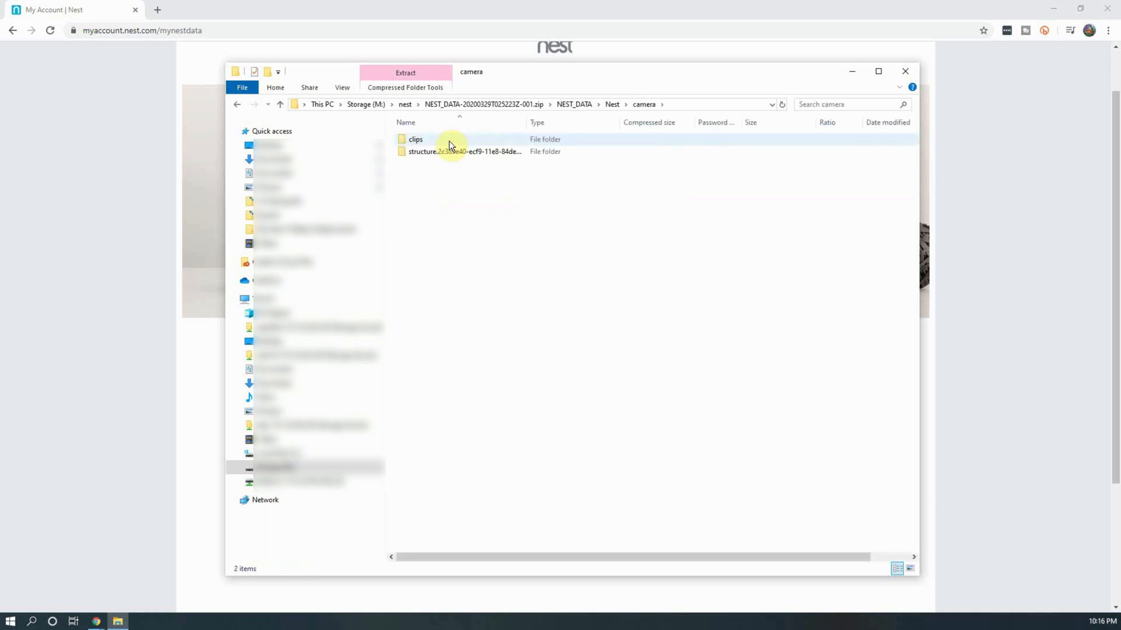
pyautogui.doubleClick(416, 139)
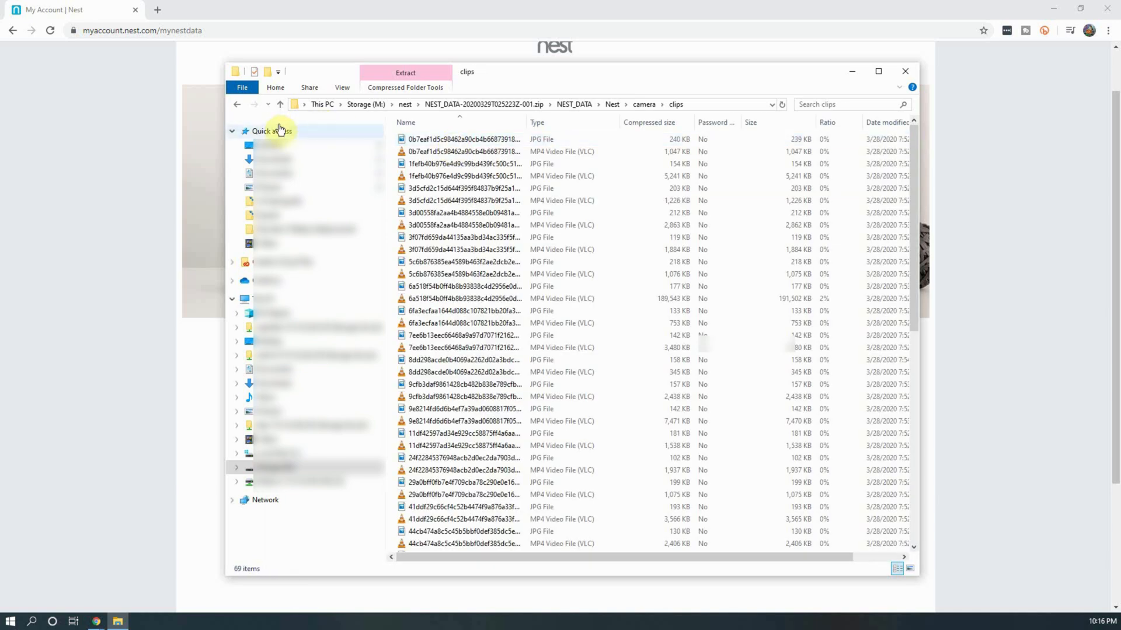
pyautogui.click(238, 103)
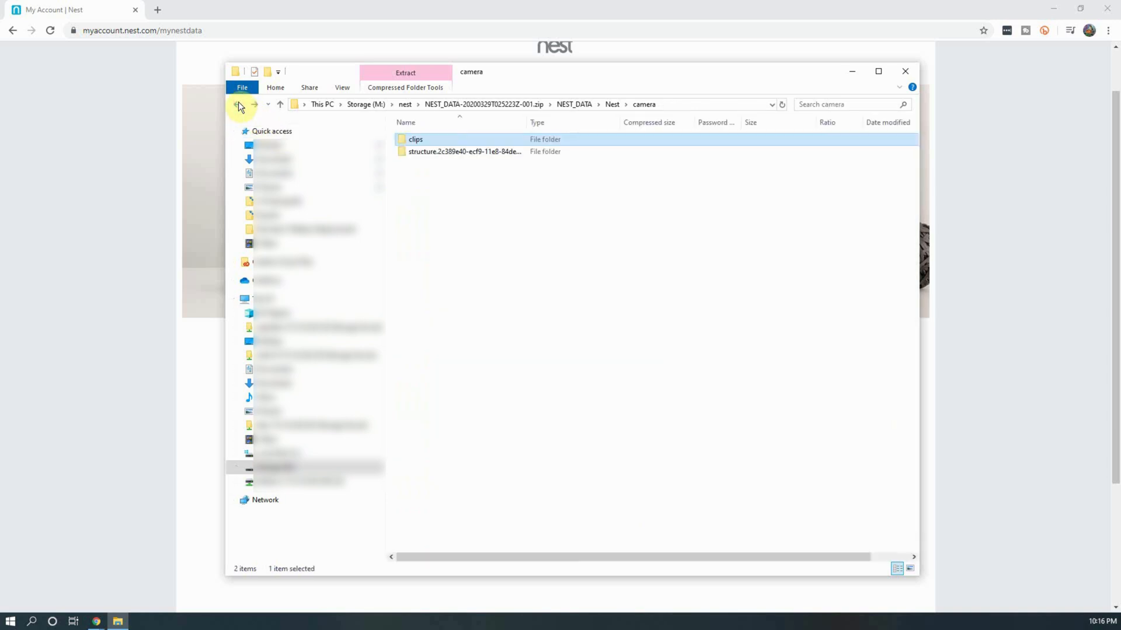
pyautogui.click(240, 104)
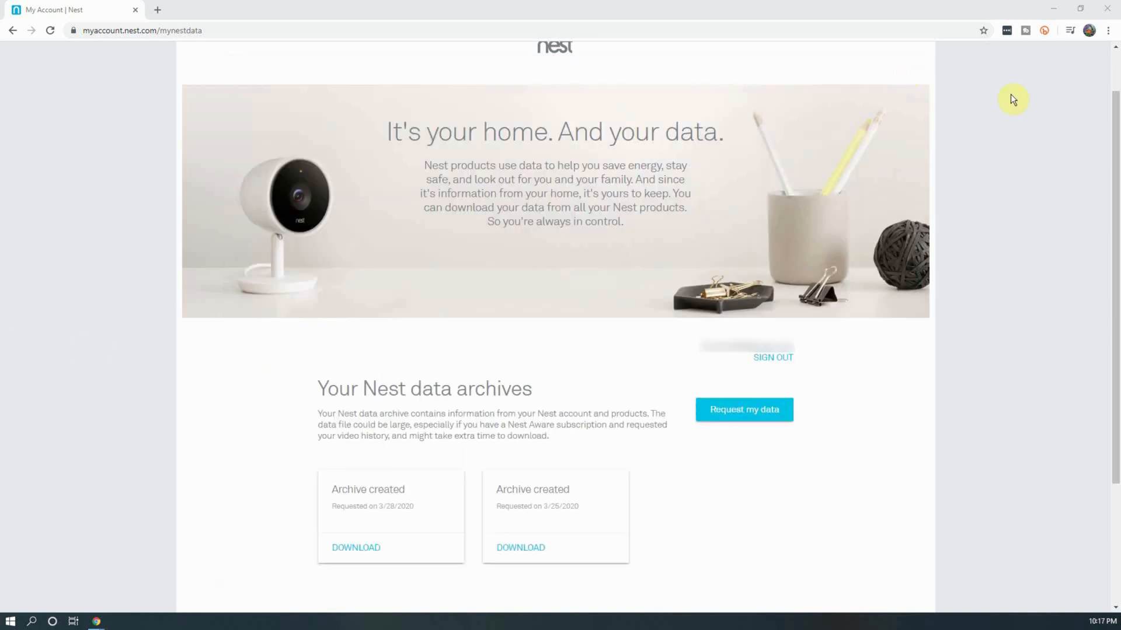
# Go to the My Nest home page from the account menu.
pyautogui.scroll(3)
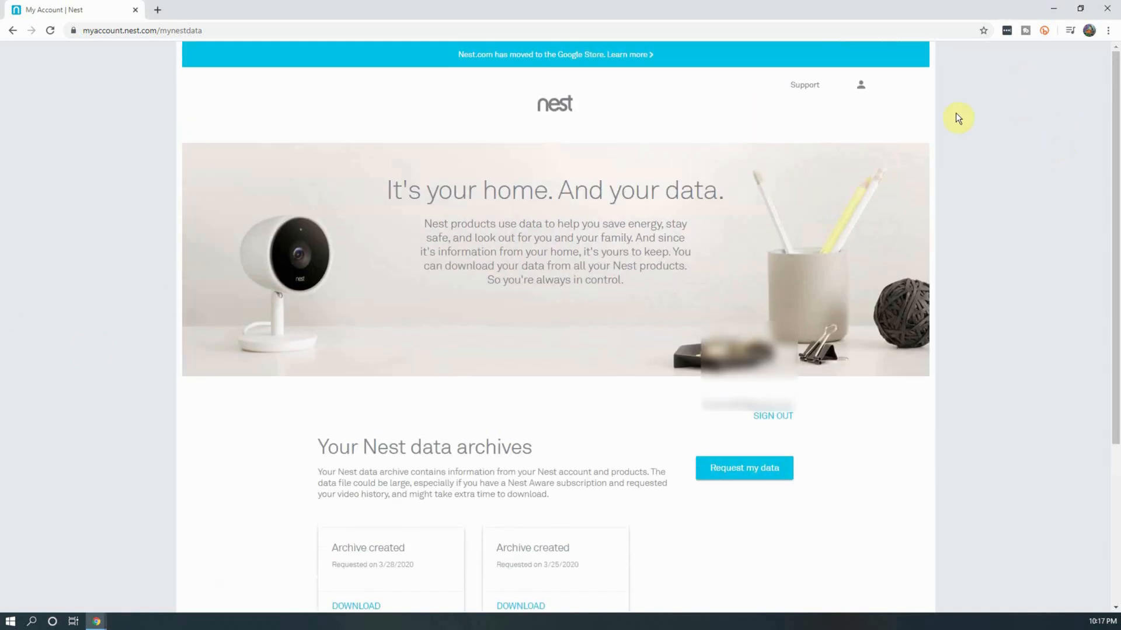
pyautogui.click(861, 84)
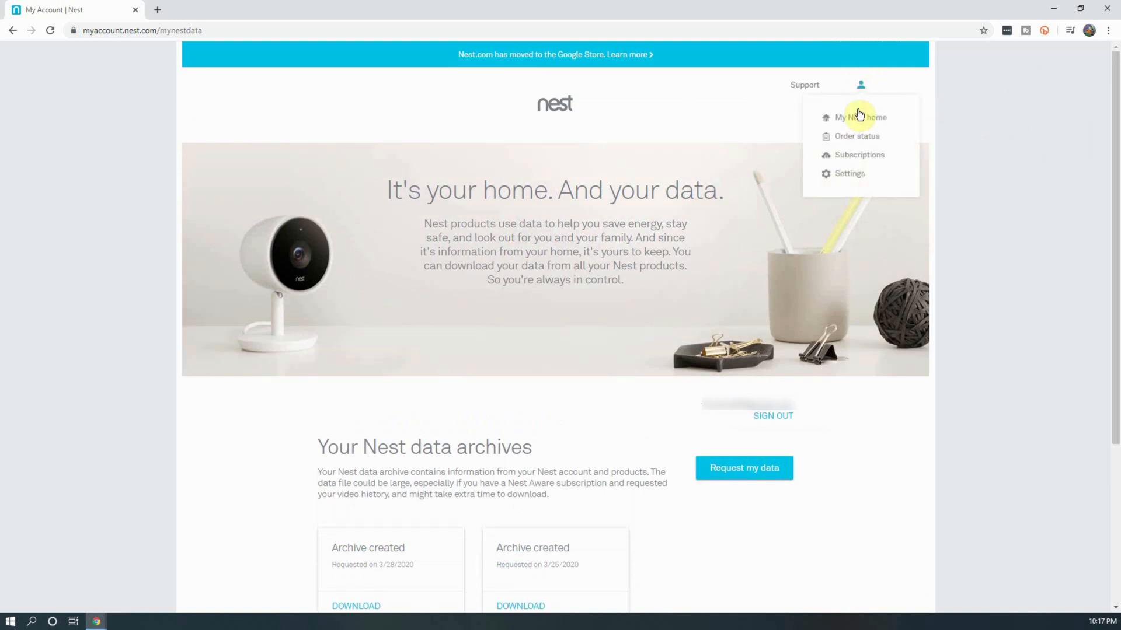
pyautogui.click(859, 116)
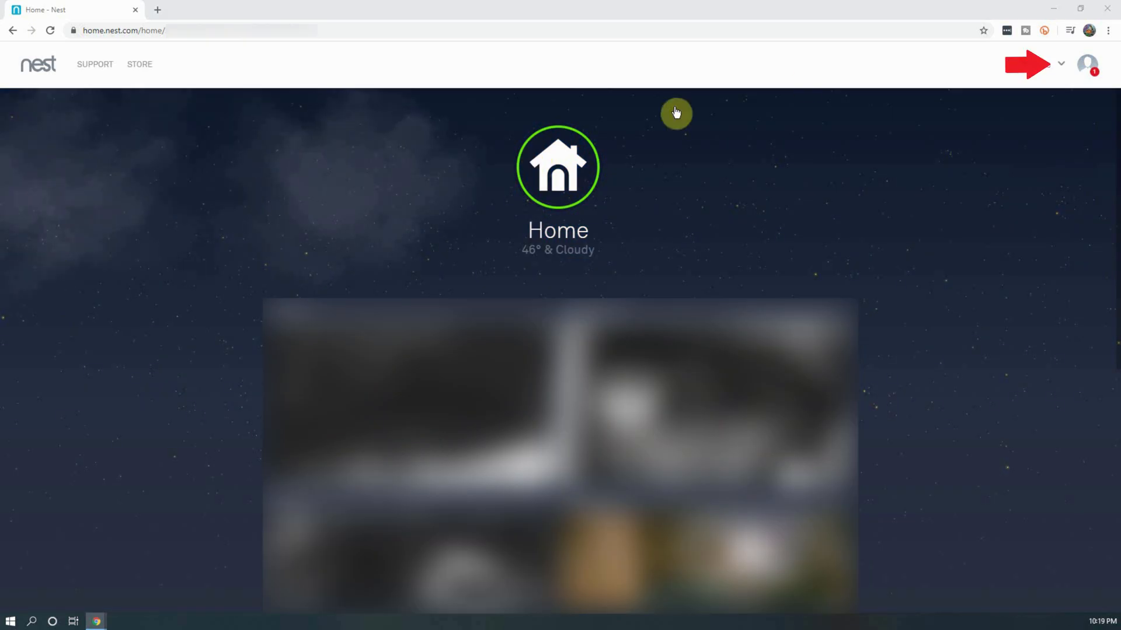
# Play the first saved driveway clip from the Video Clips collection.
pyautogui.click(1062, 63)
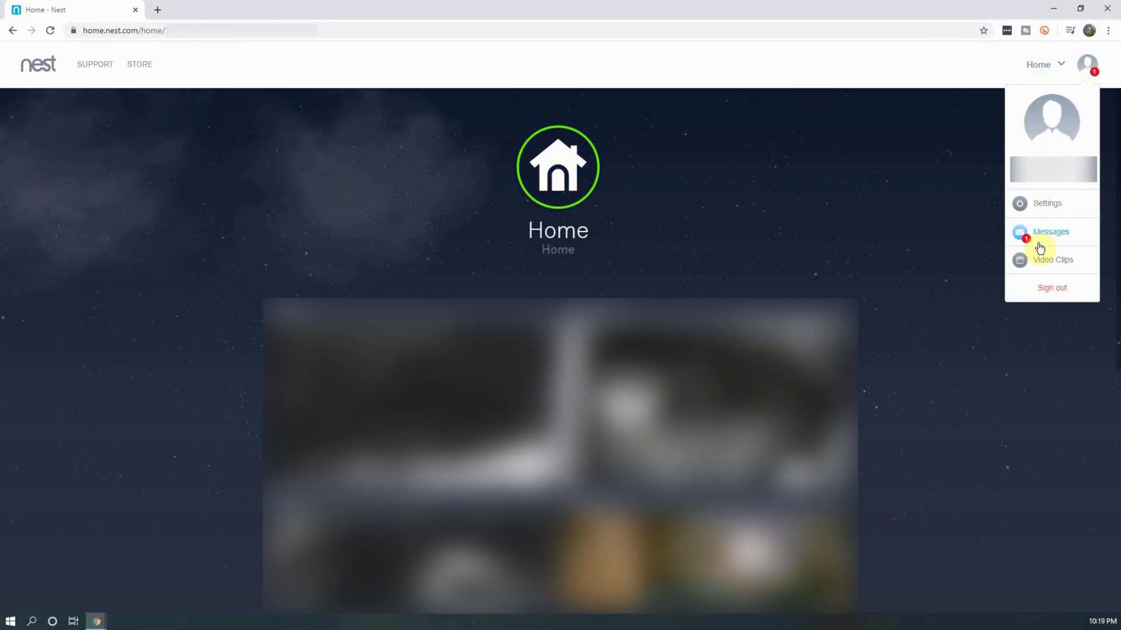
pyautogui.click(1053, 260)
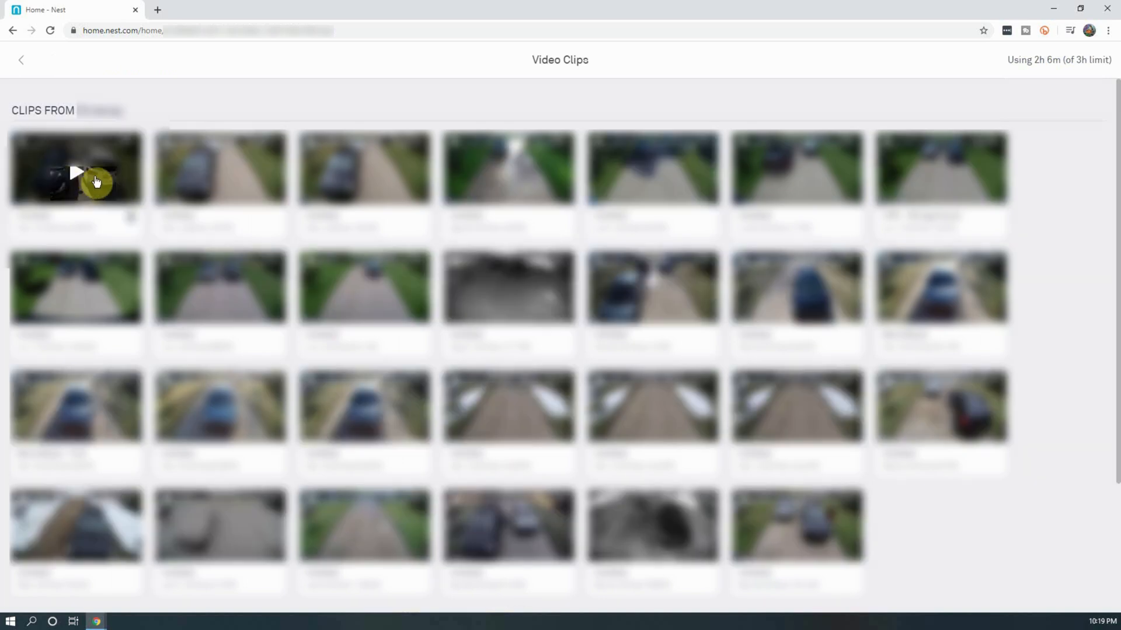
pyautogui.click(75, 171)
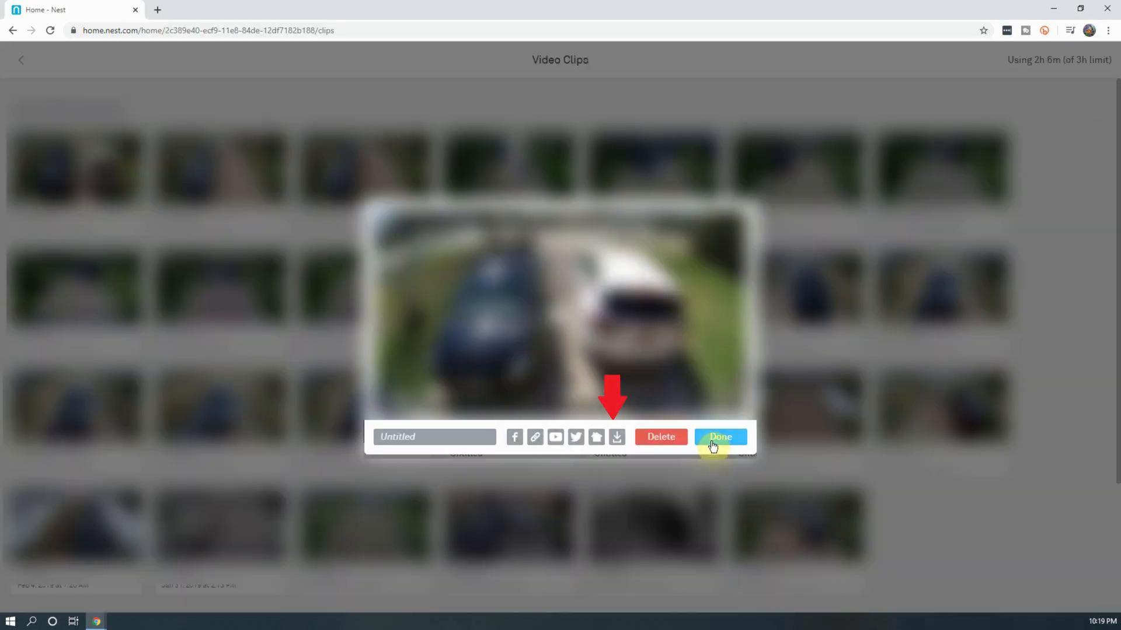
pyautogui.moveTo(616, 437)
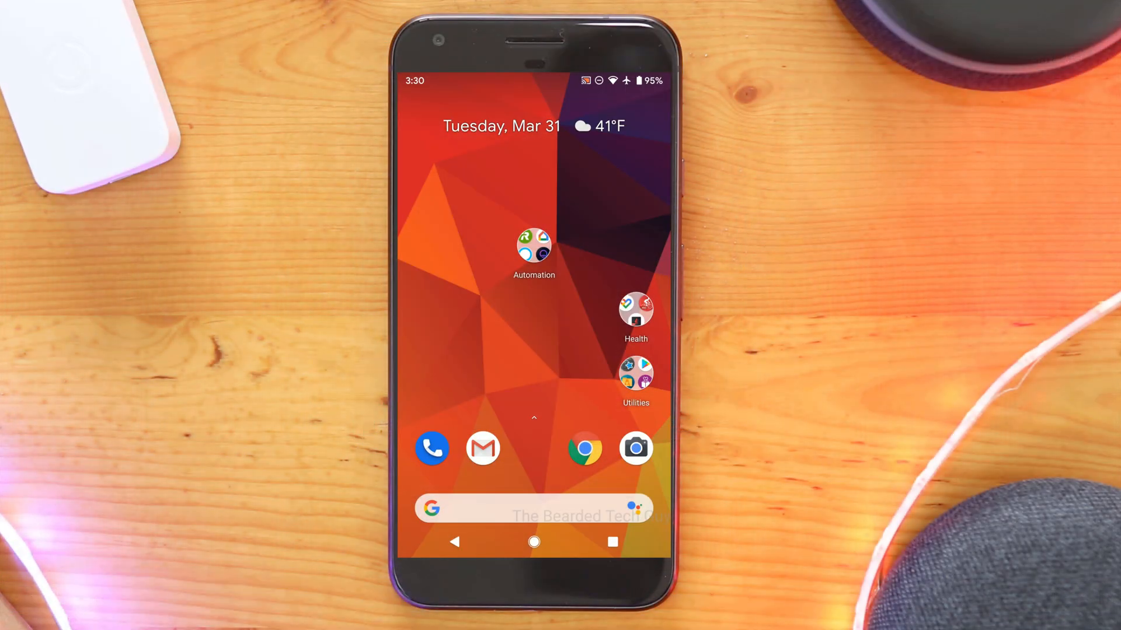
# Launch the Nest app from the Automation home-screen folder.
pyautogui.click(533, 247)
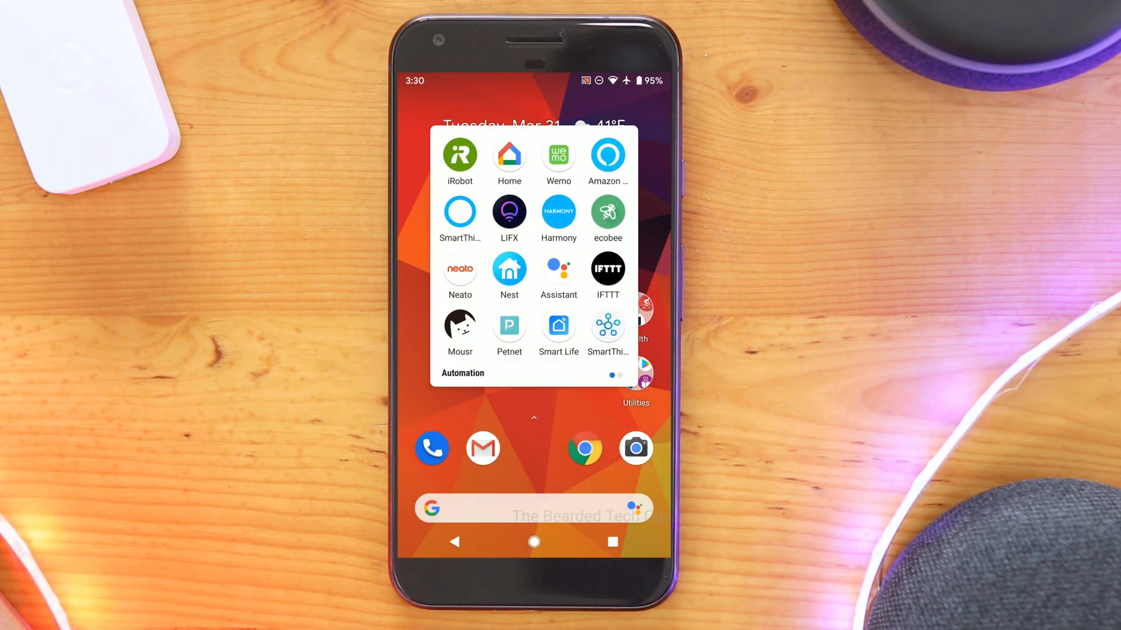
pyautogui.click(509, 269)
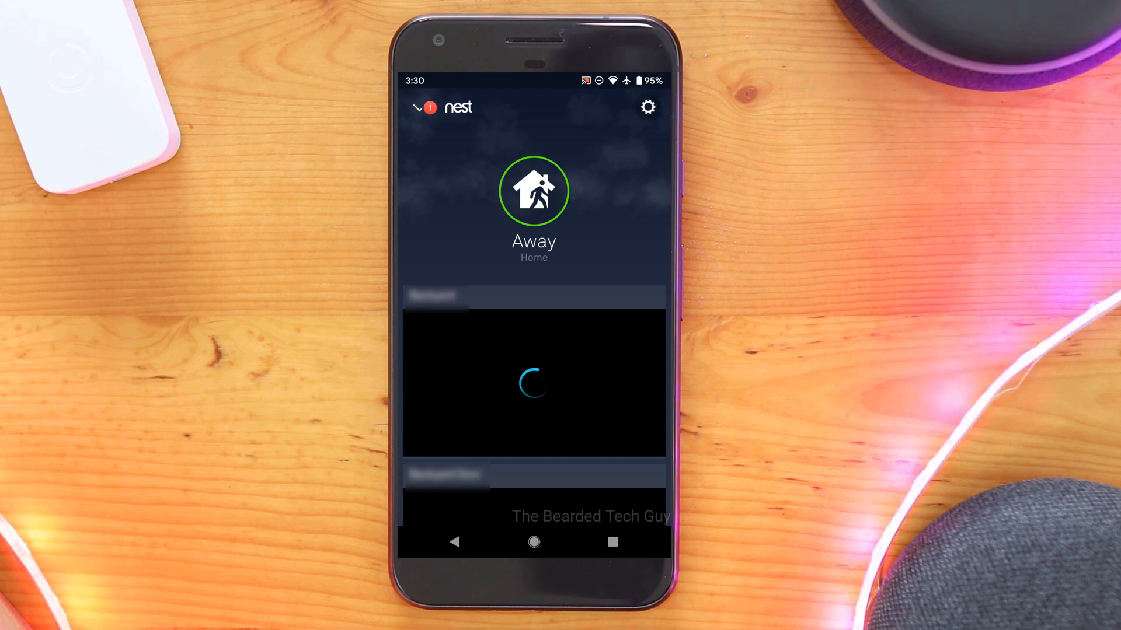
# View the Works with Nest connections (NST Manager, Google Assistant) in home settings, then go back.
pyautogui.click(647, 106)
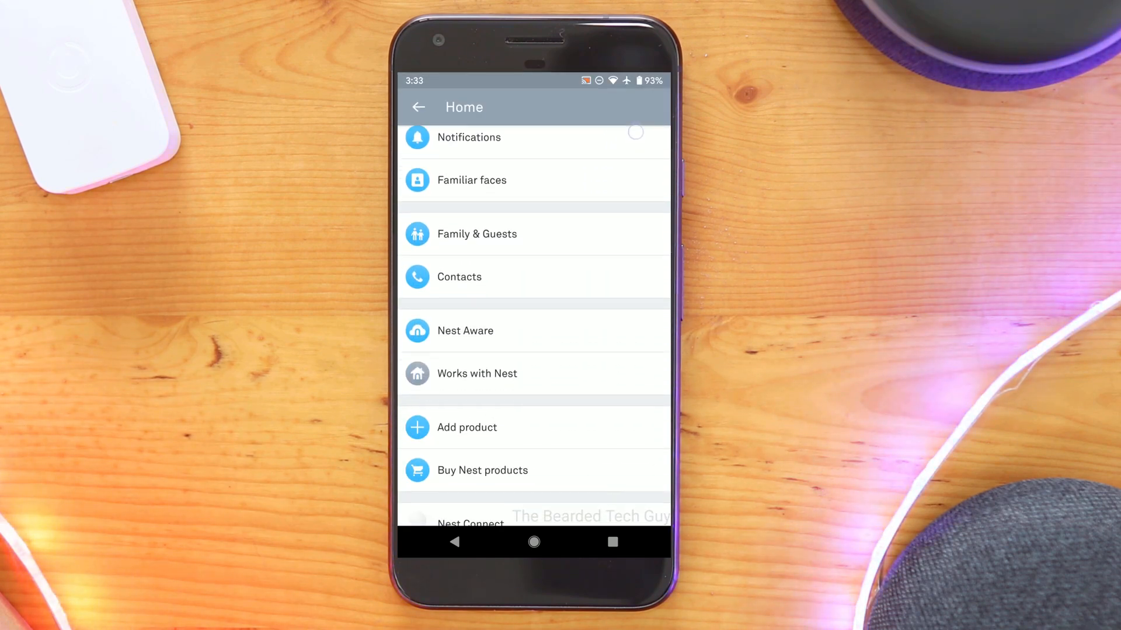
pyautogui.scroll(3)
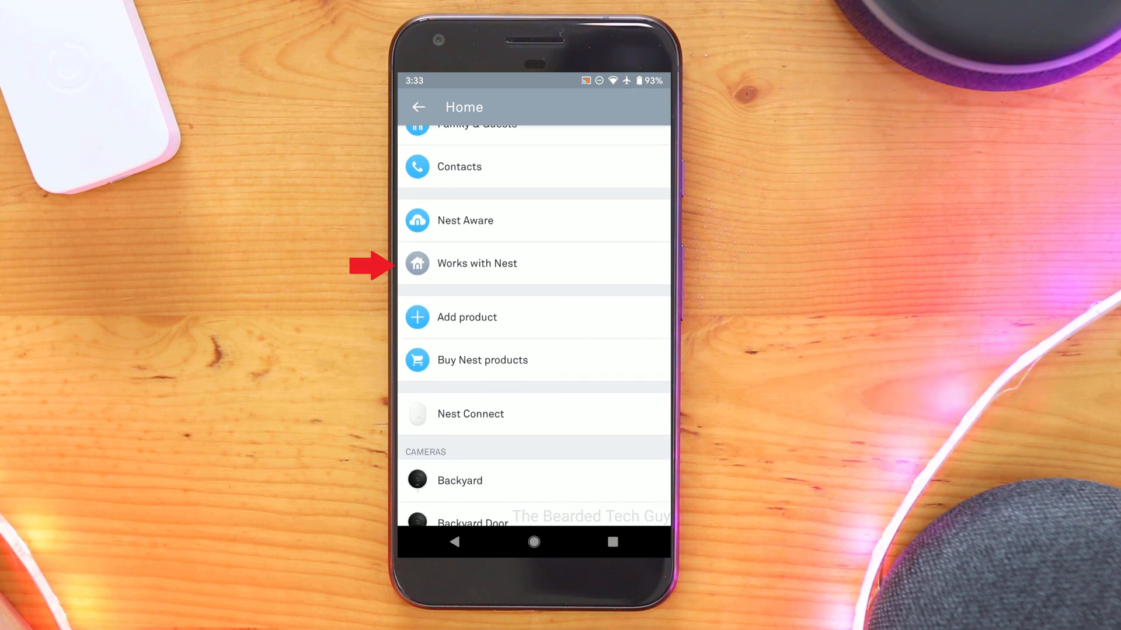
pyautogui.click(476, 263)
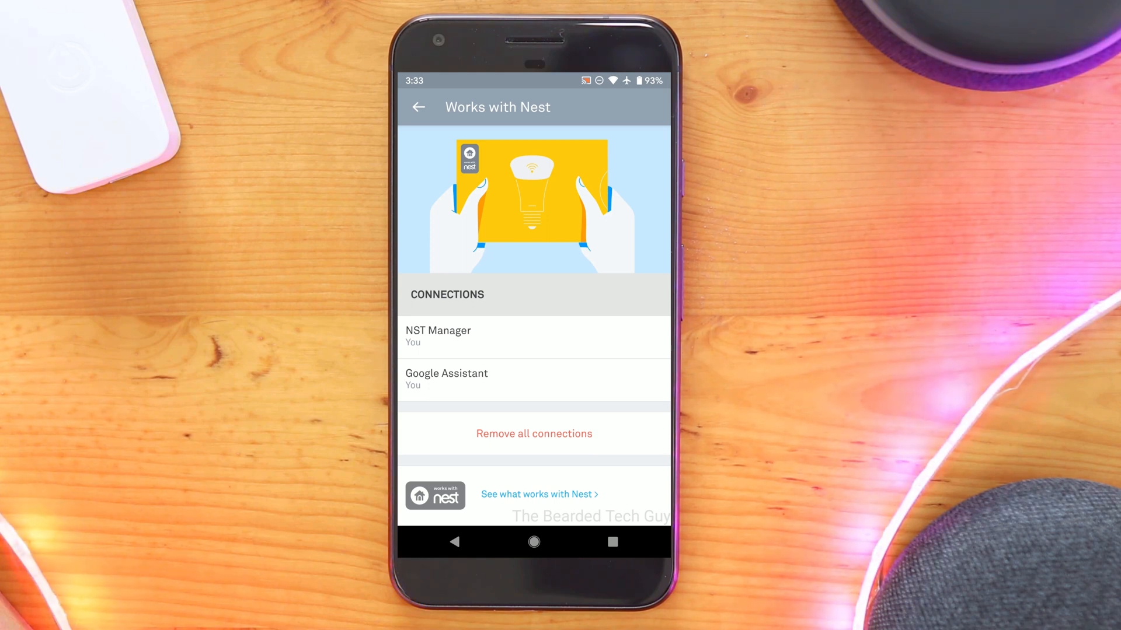
pyautogui.click(418, 107)
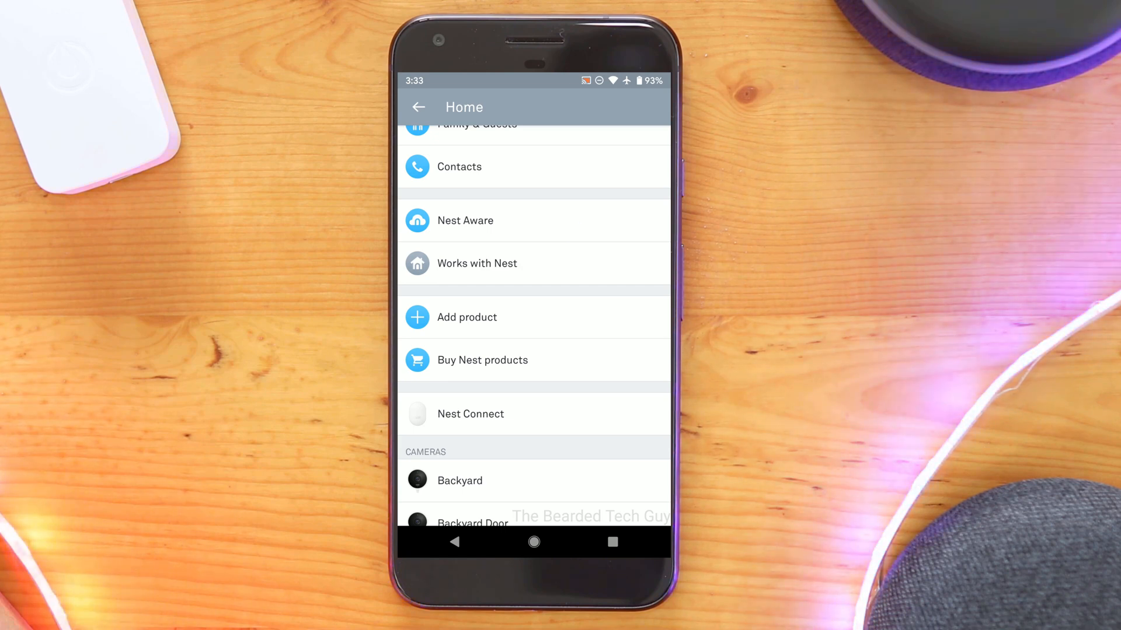
# Start Migrate to a Google Account and allow Nest access to the Google Account.
pyautogui.scroll(3)
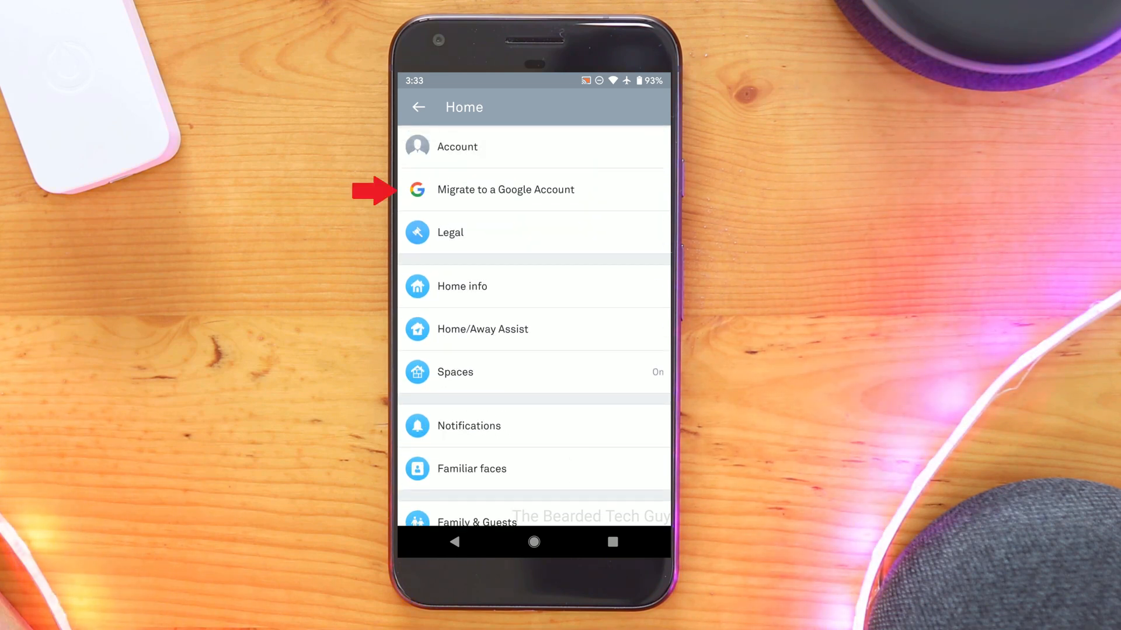
pyautogui.click(505, 189)
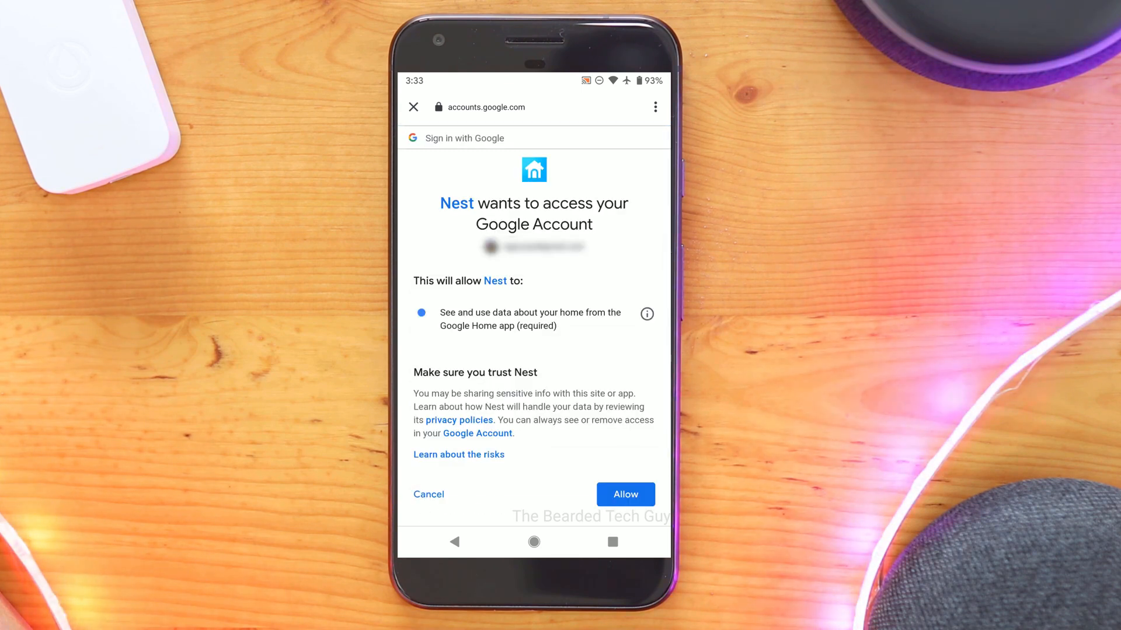
pyautogui.click(624, 494)
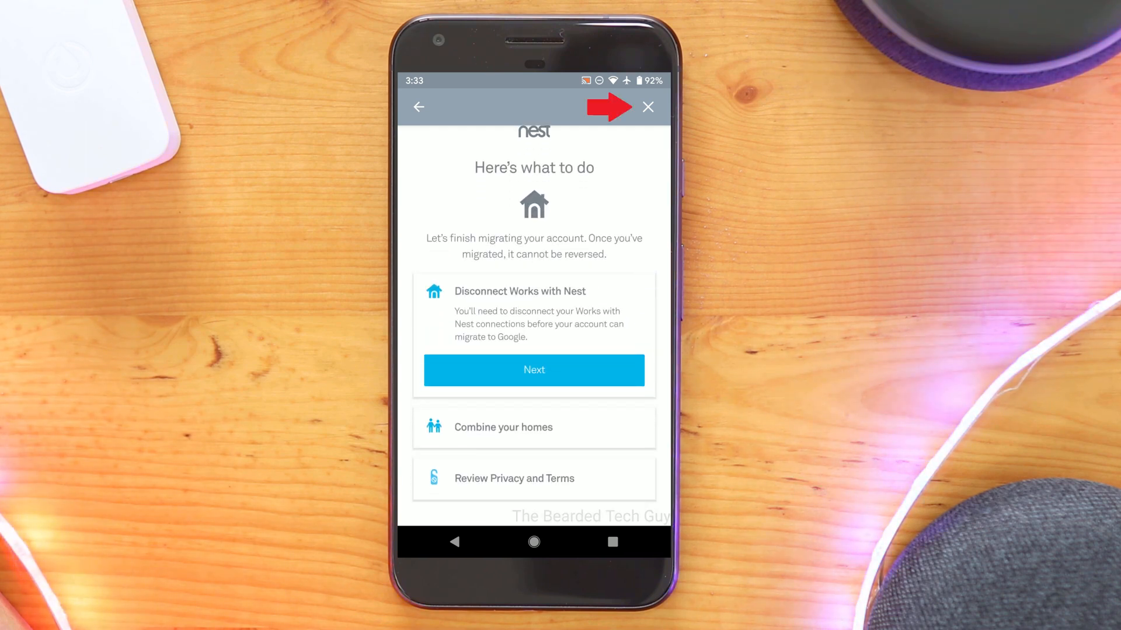
# Disconnect the Works with Nest connections, leaving Combine your homes as the next checklist step.
pyautogui.click(534, 370)
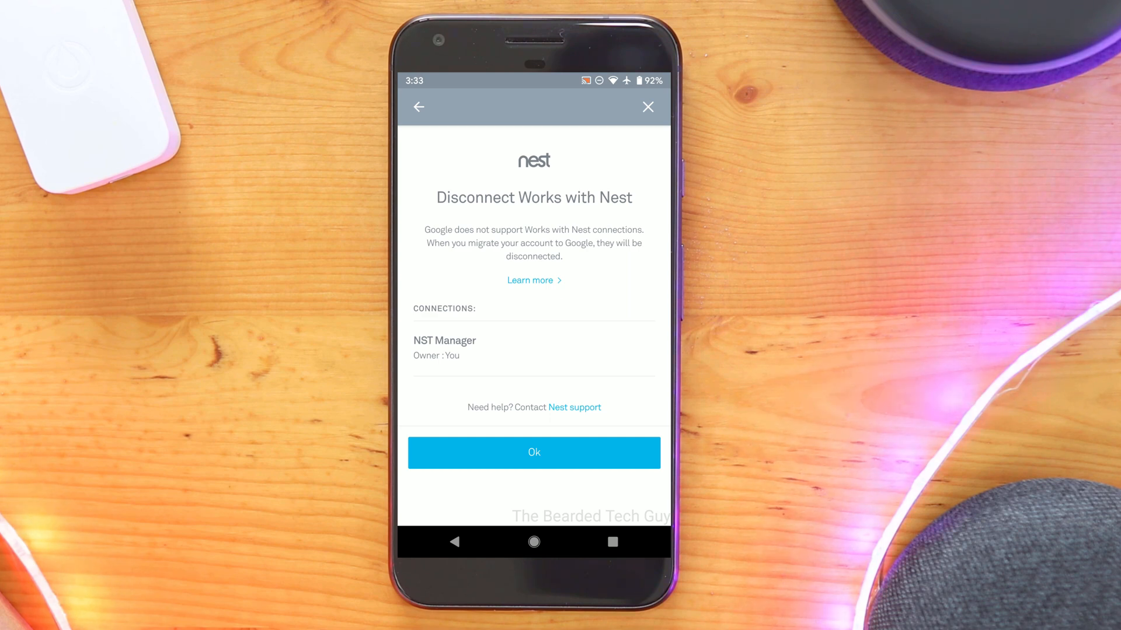
pyautogui.click(534, 452)
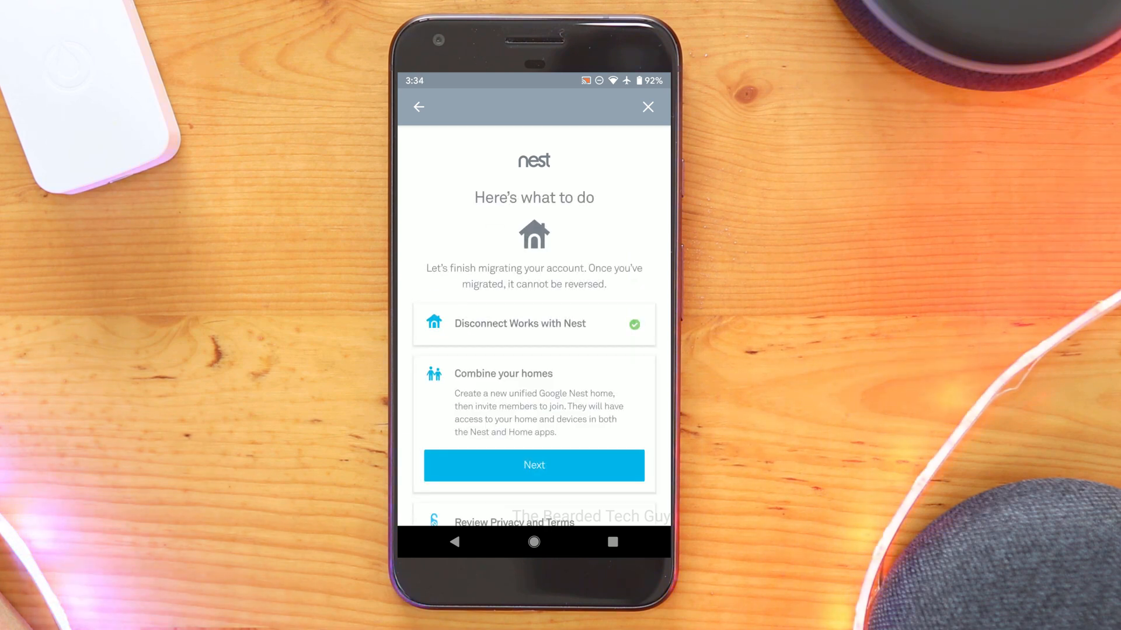
pyautogui.scroll(3)
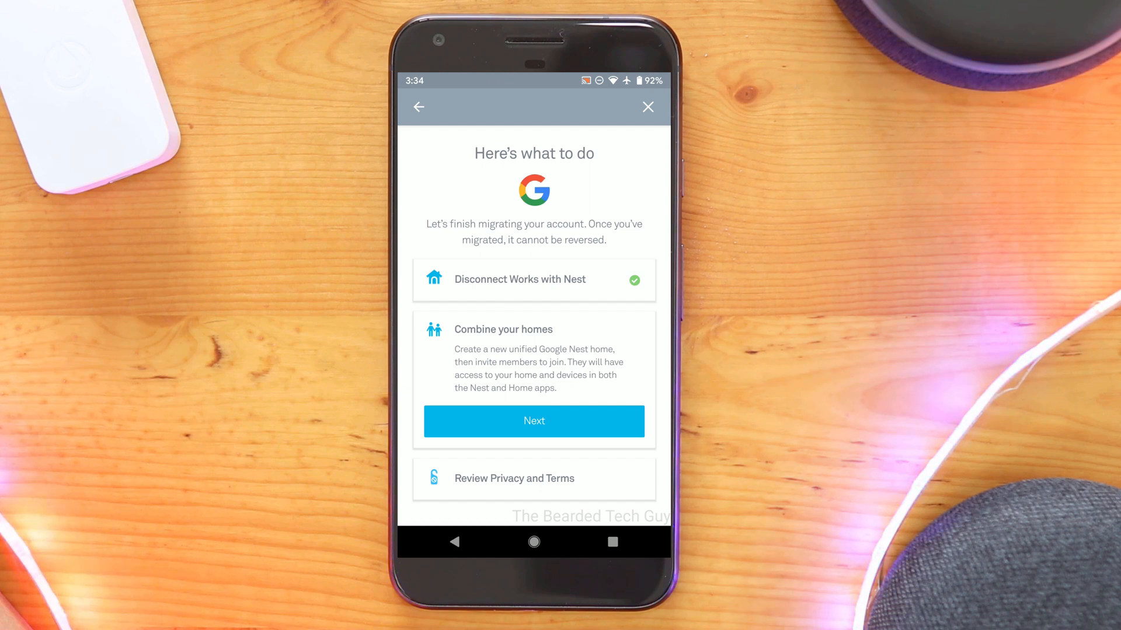
# Choose the Google home named Home as the match for the Nest home.
pyautogui.click(533, 422)
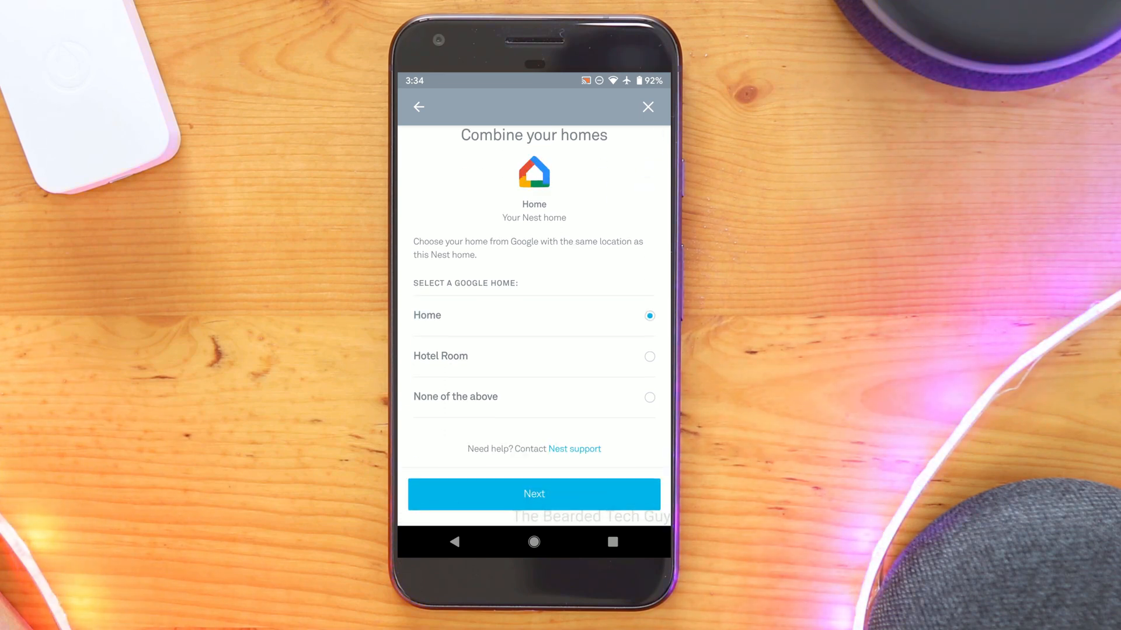
pyautogui.click(534, 494)
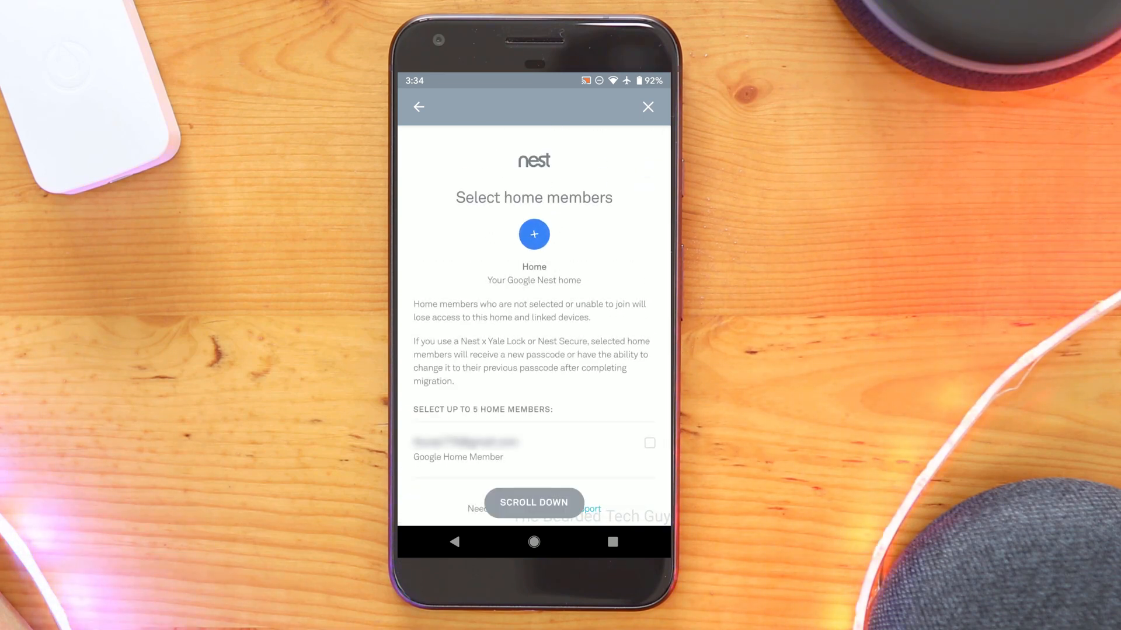
pyautogui.scroll(-3)
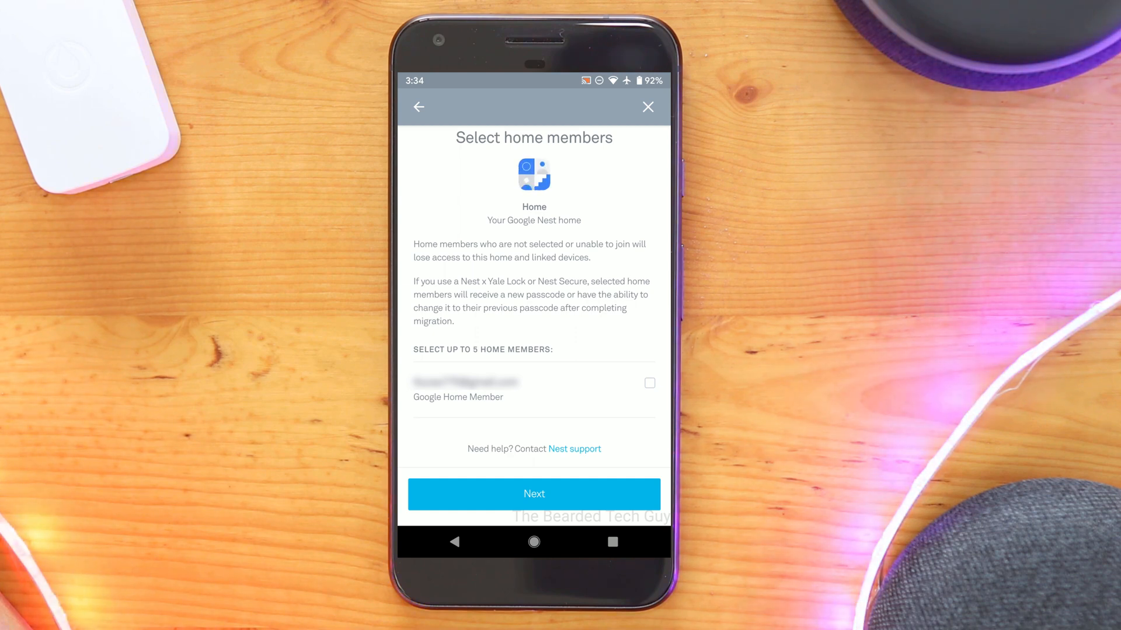
# Include the Google Home member in the combined home and review the summary.
pyautogui.click(648, 383)
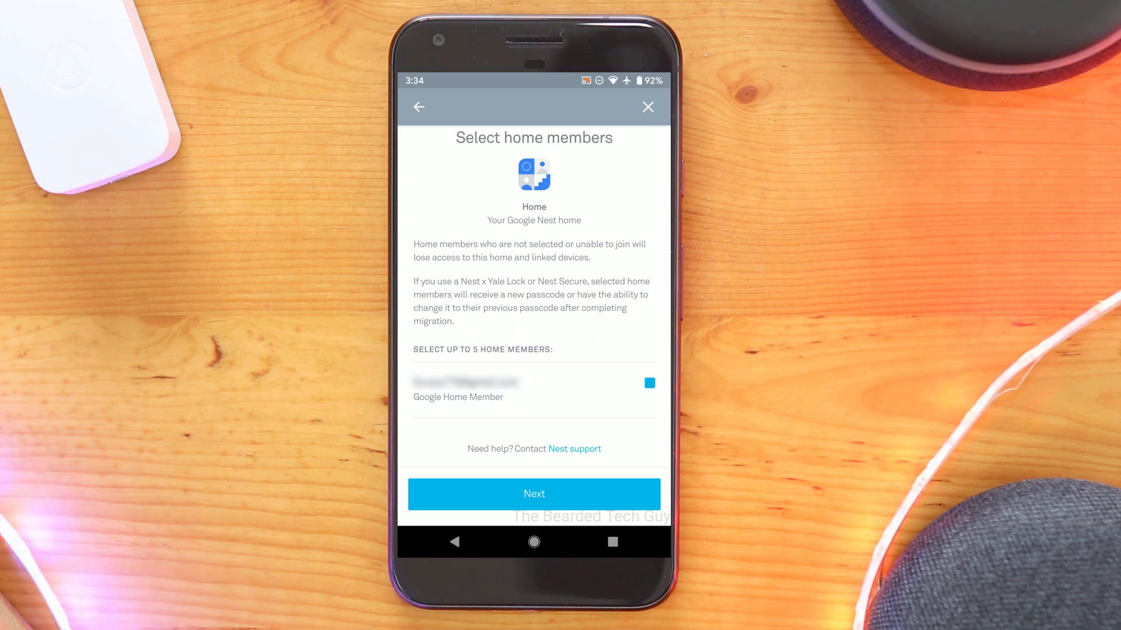
pyautogui.click(533, 494)
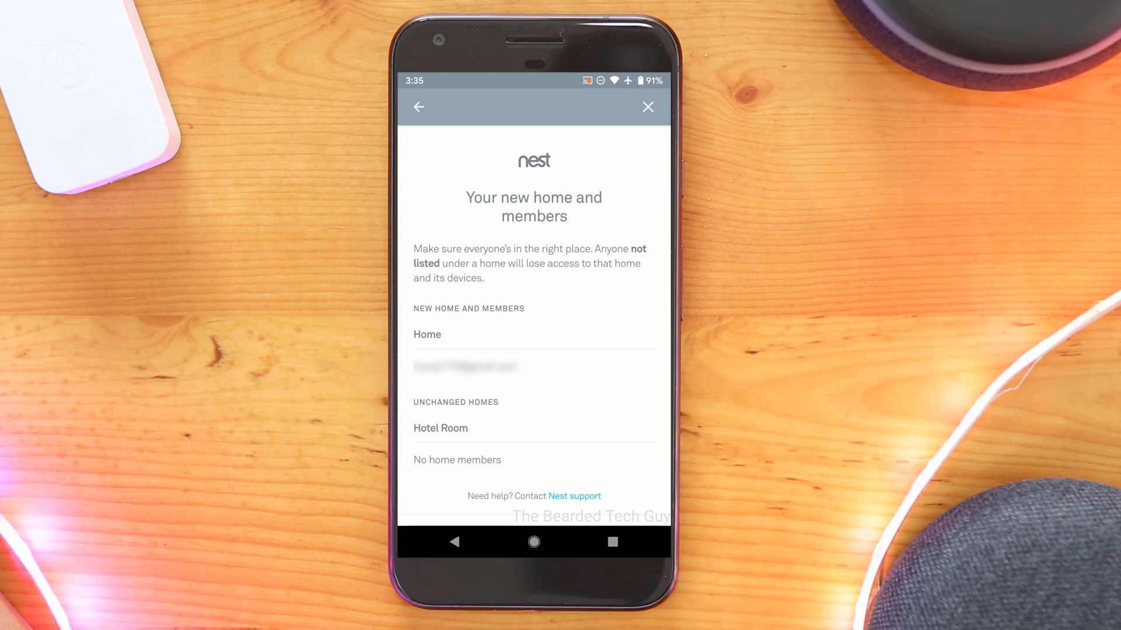
pyautogui.scroll(-3)
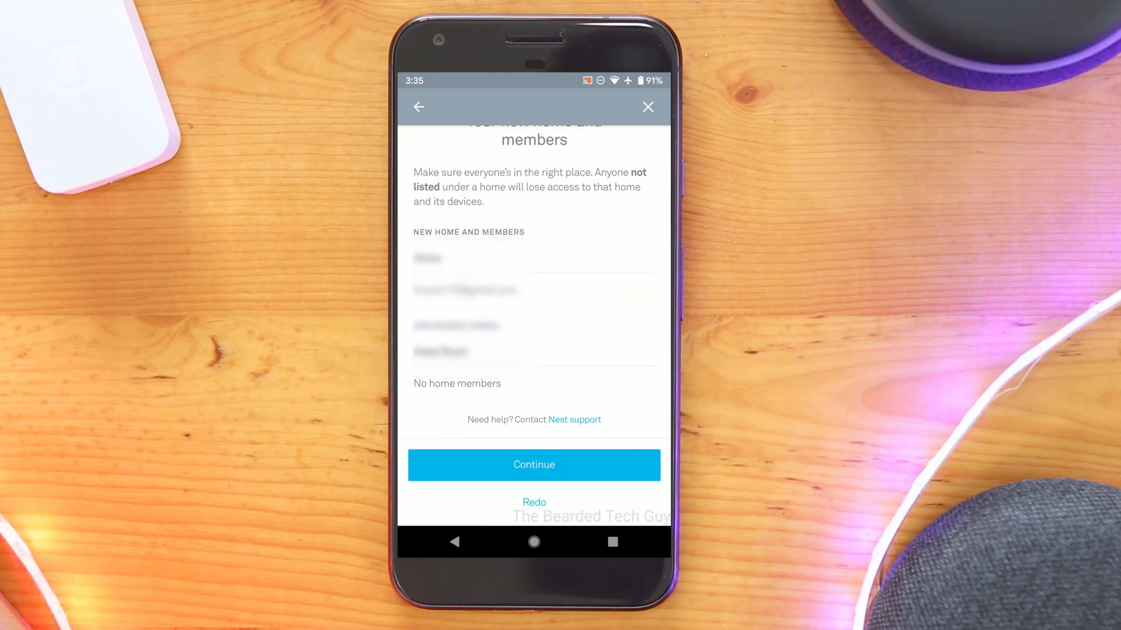
# Approve the combined home summary and begin the privacy and terms review.
pyautogui.click(534, 465)
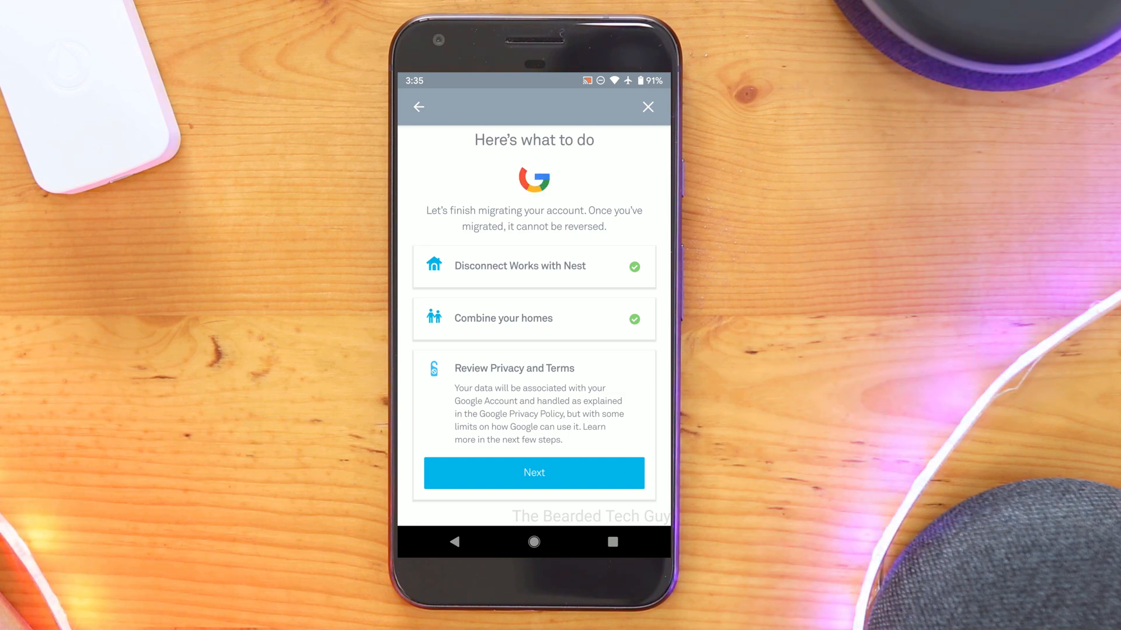
pyautogui.click(533, 473)
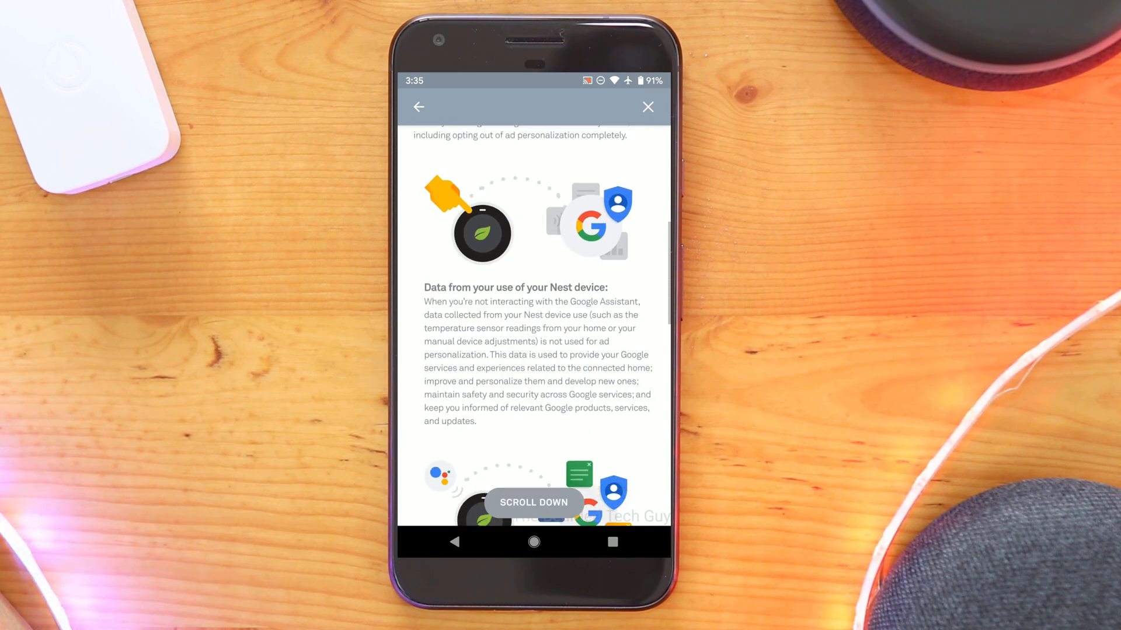
# Read through the privacy policy and confirm the Google Account privacy settings.
pyautogui.scroll(-3)
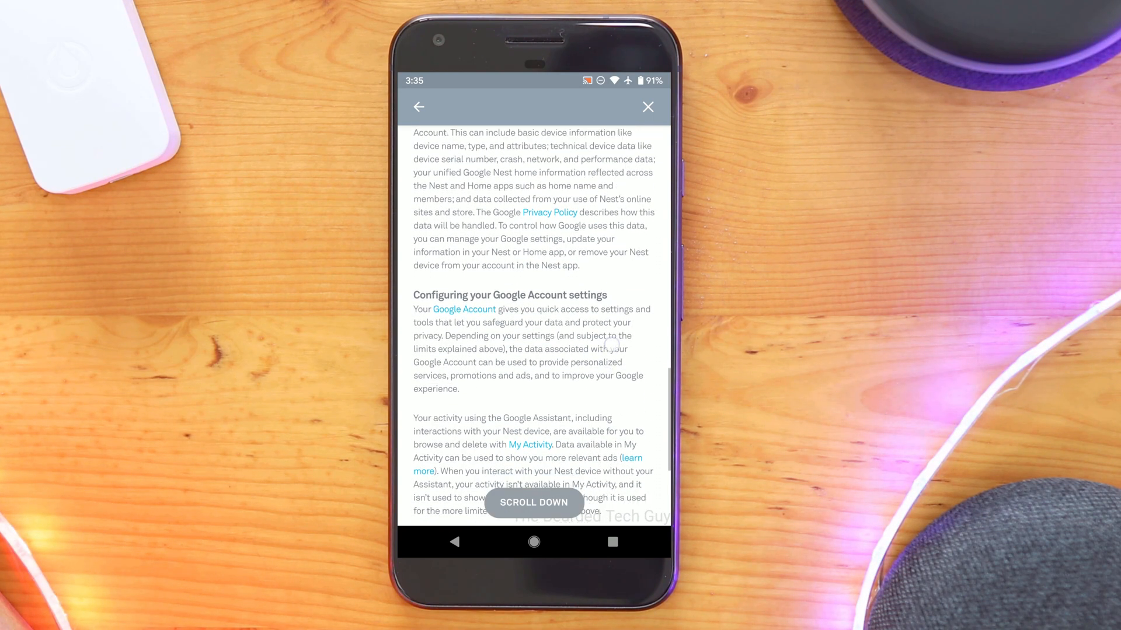
pyautogui.scroll(-3)
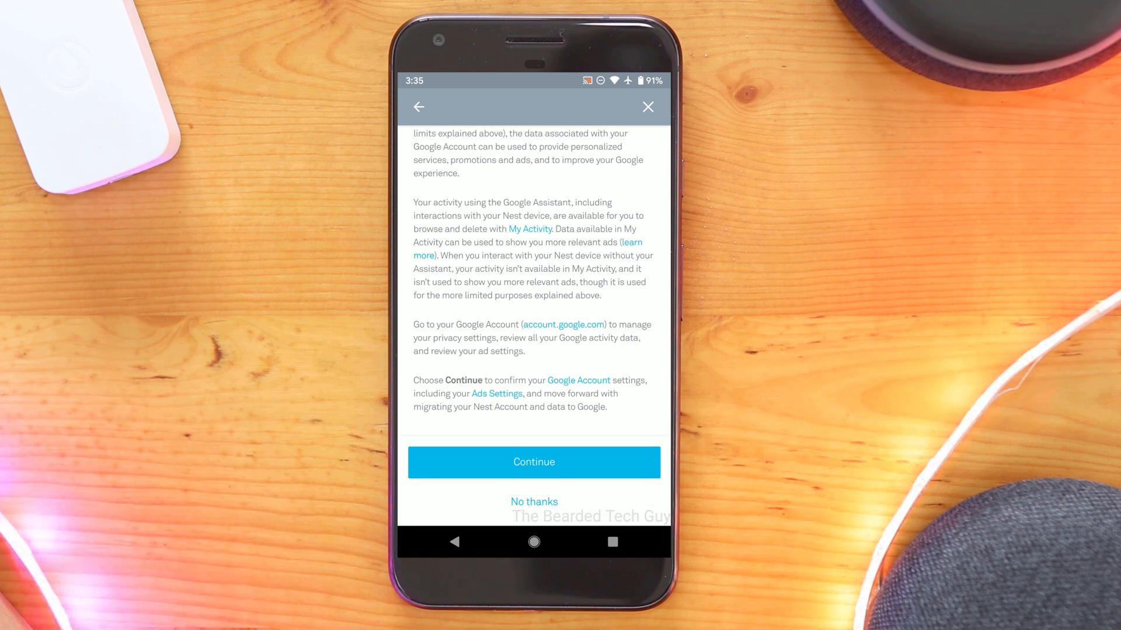
pyautogui.click(534, 462)
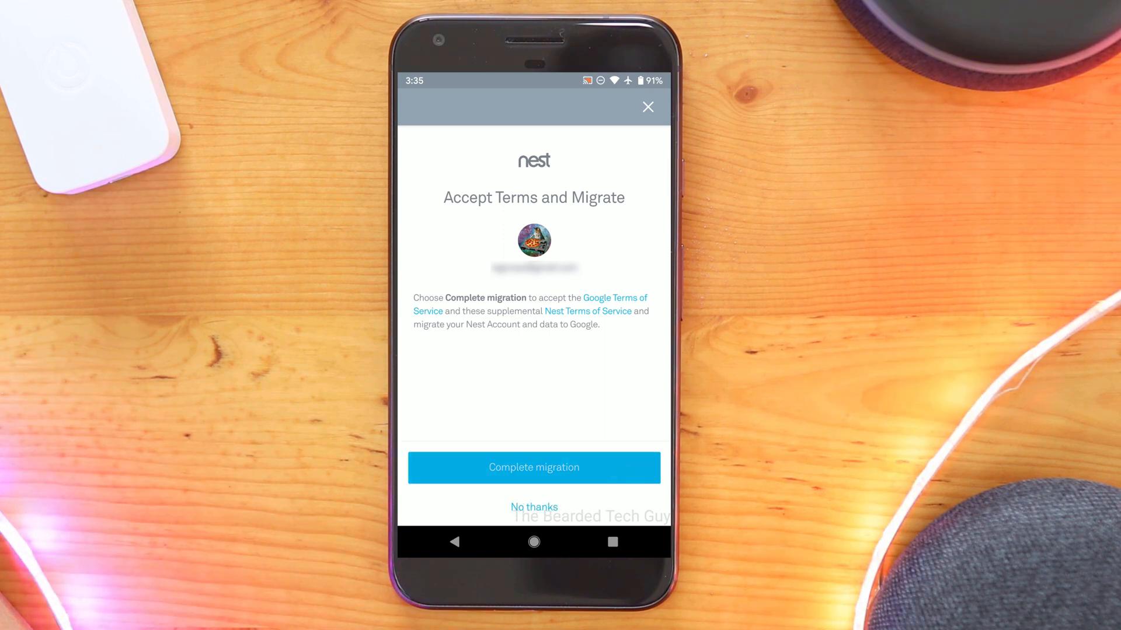
# Complete the migration keeping Google Store Promotions, Google hardware and Nest Home Report emails.
pyautogui.click(533, 467)
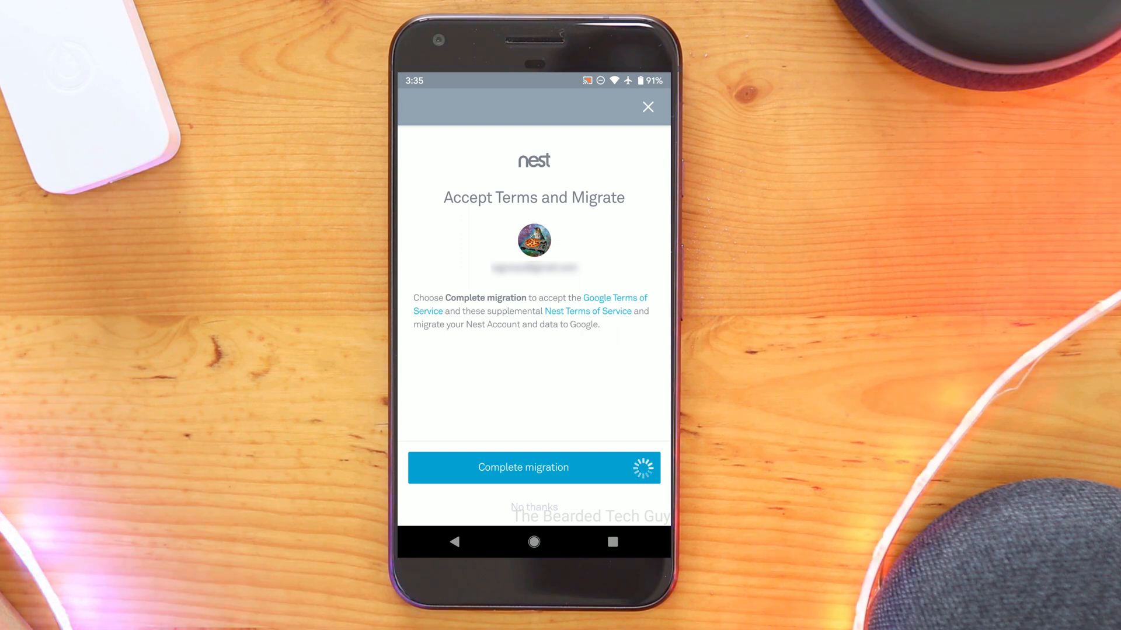
pyautogui.click(534, 467)
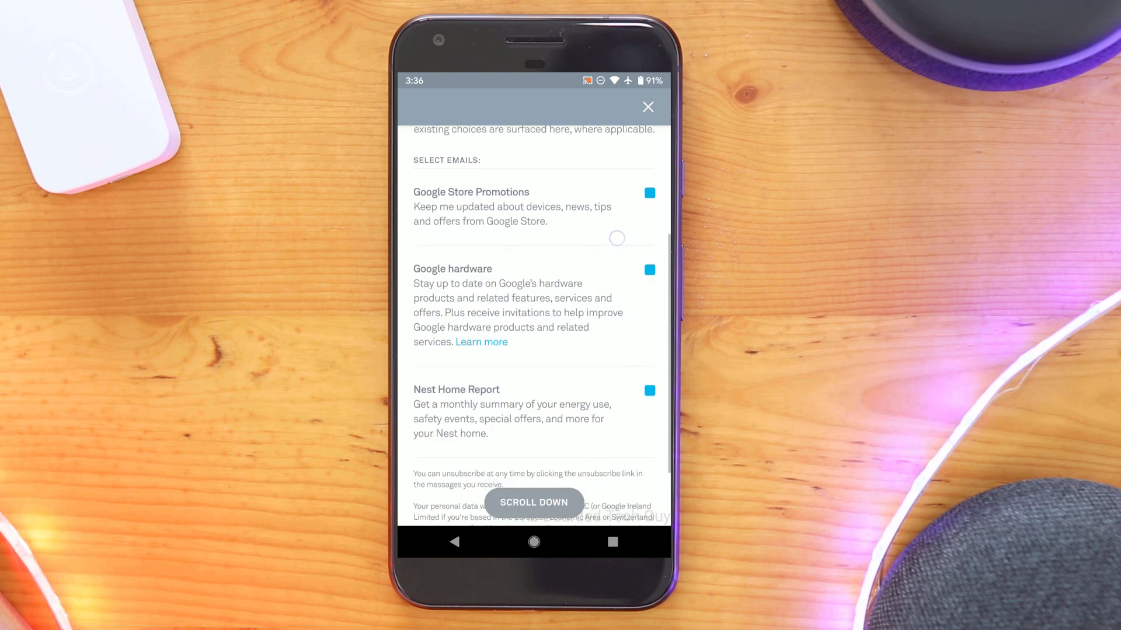
pyautogui.scroll(-3)
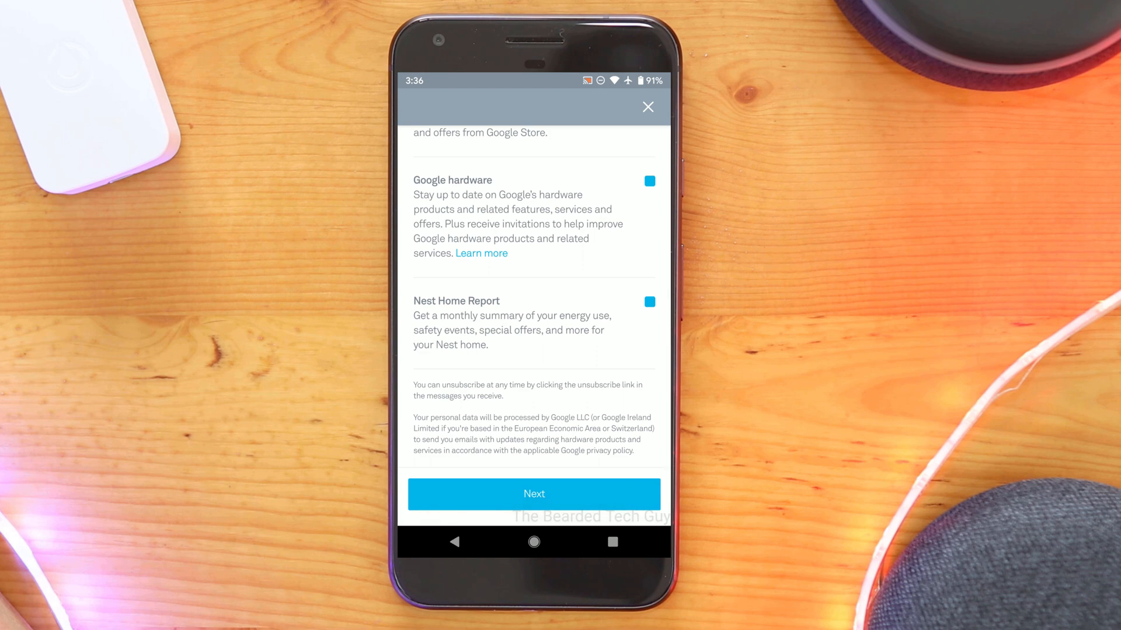
pyautogui.click(533, 494)
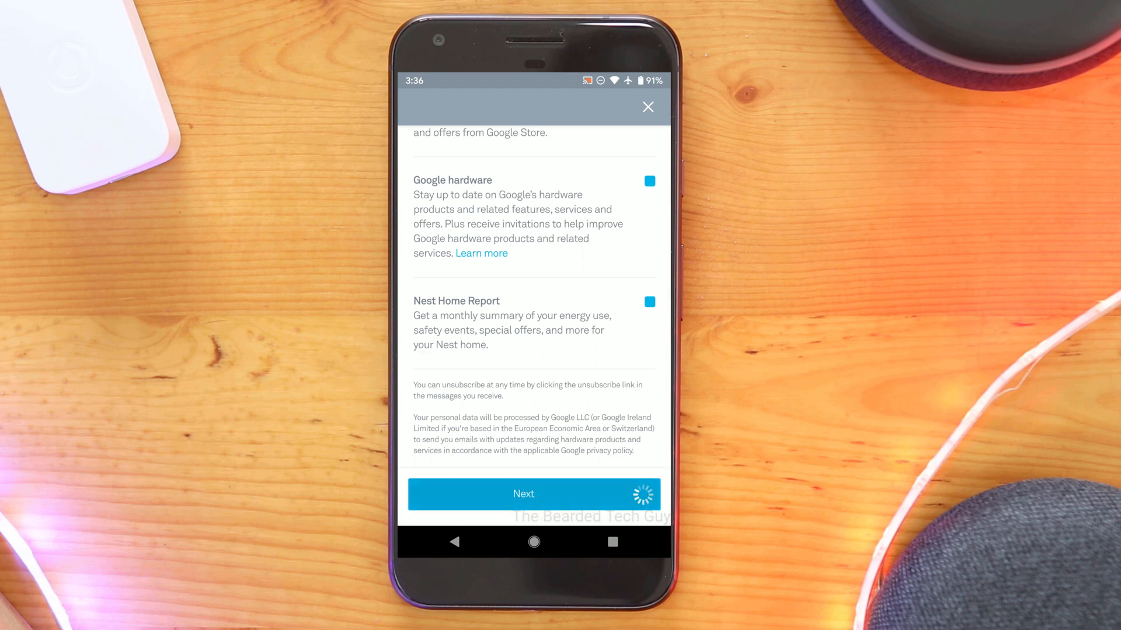
pyautogui.click(534, 494)
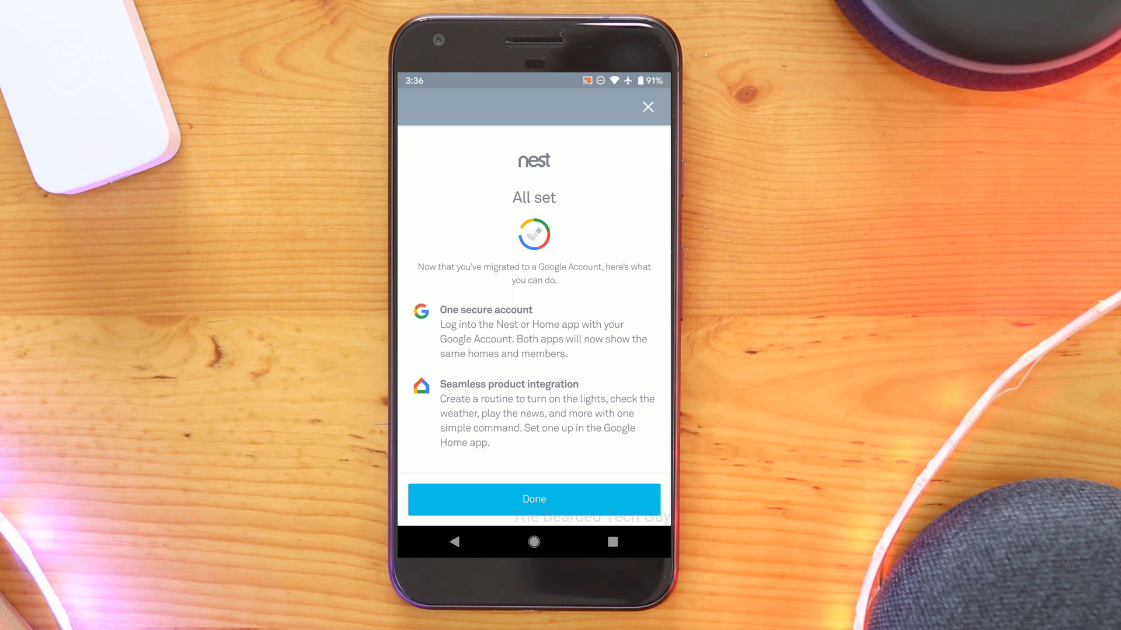
# Dismiss the All set confirmation with Done, returning to the Home settings list.
pyautogui.click(534, 499)
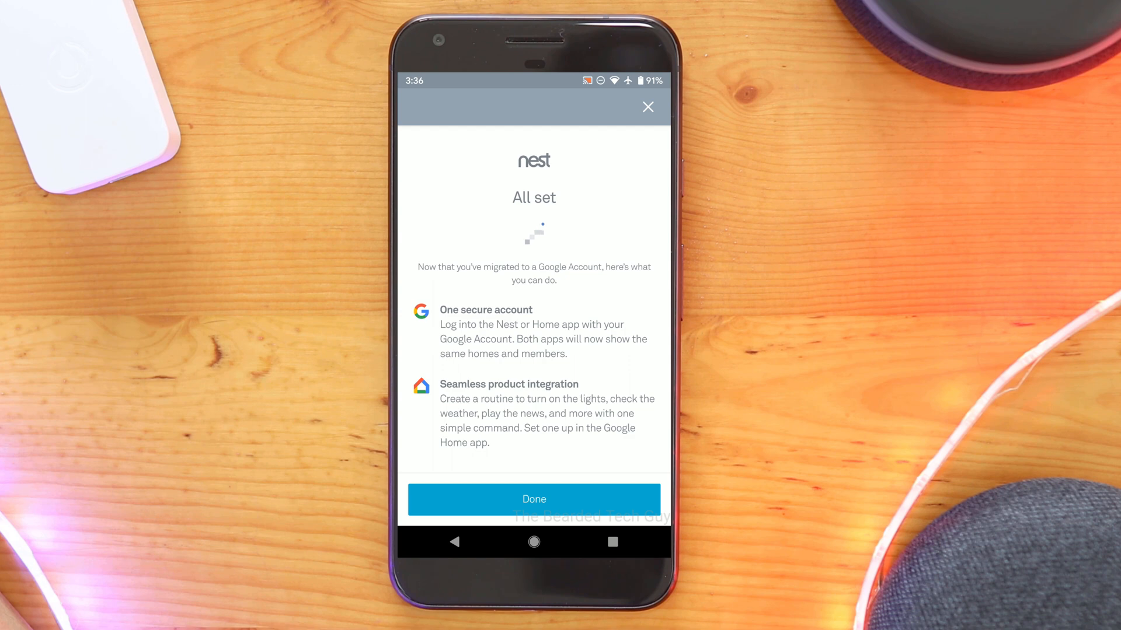
pyautogui.click(533, 499)
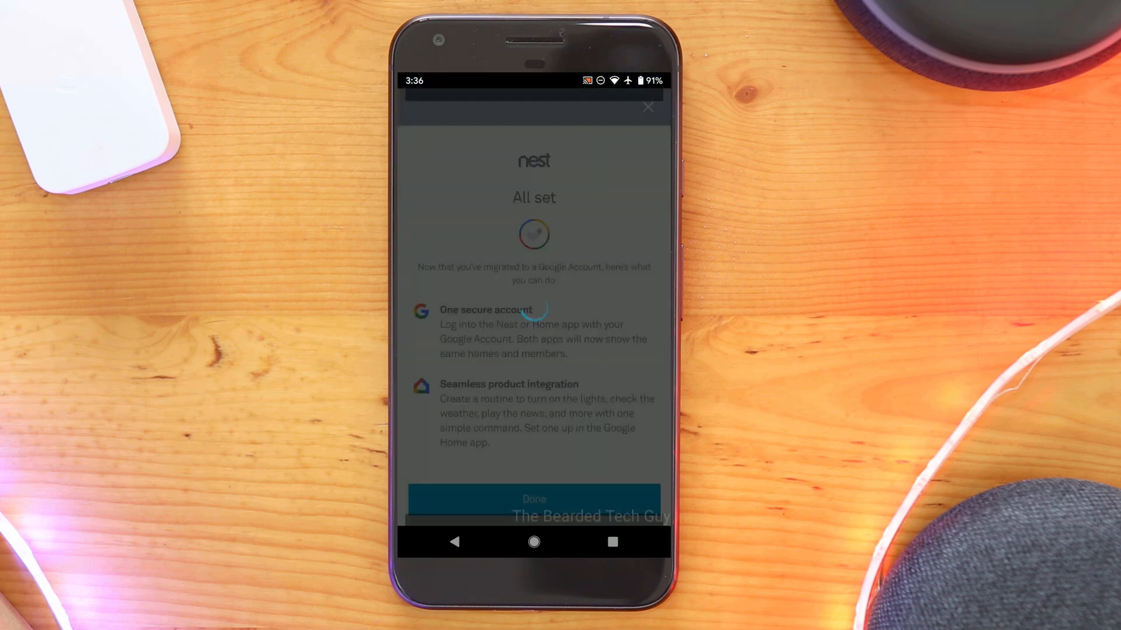
pyautogui.click(533, 498)
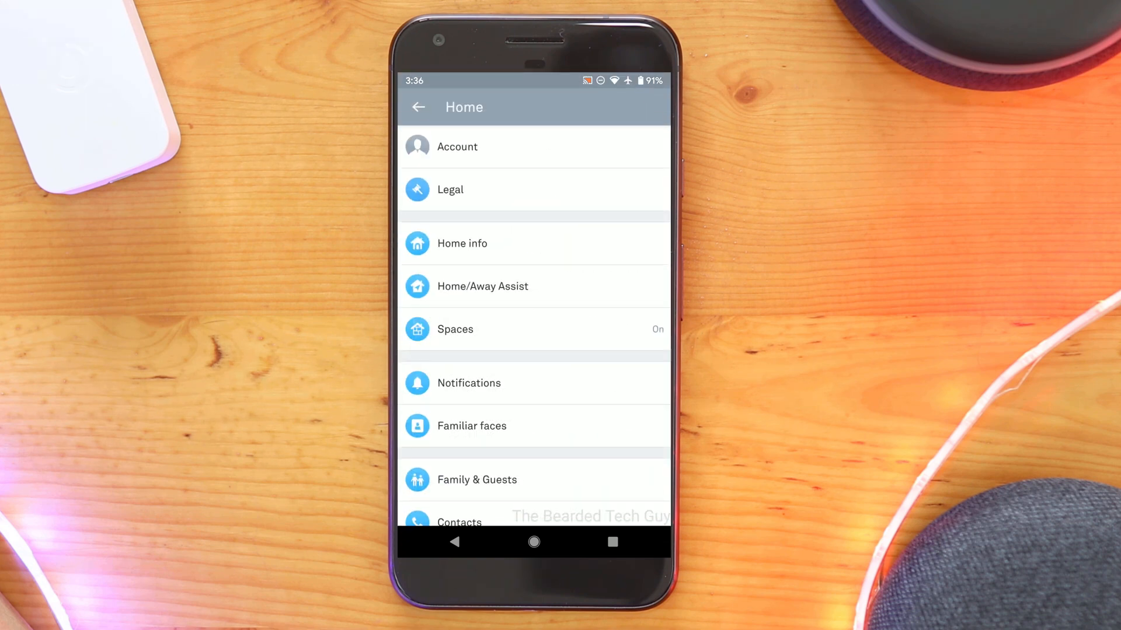